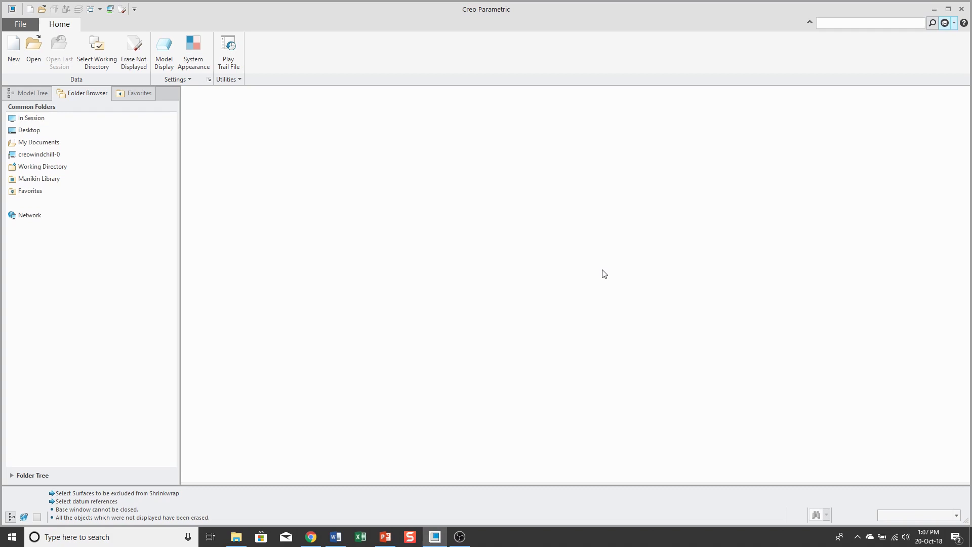
Start a new Assembly/Design file named transmission using the default template.
left_click(13, 49)
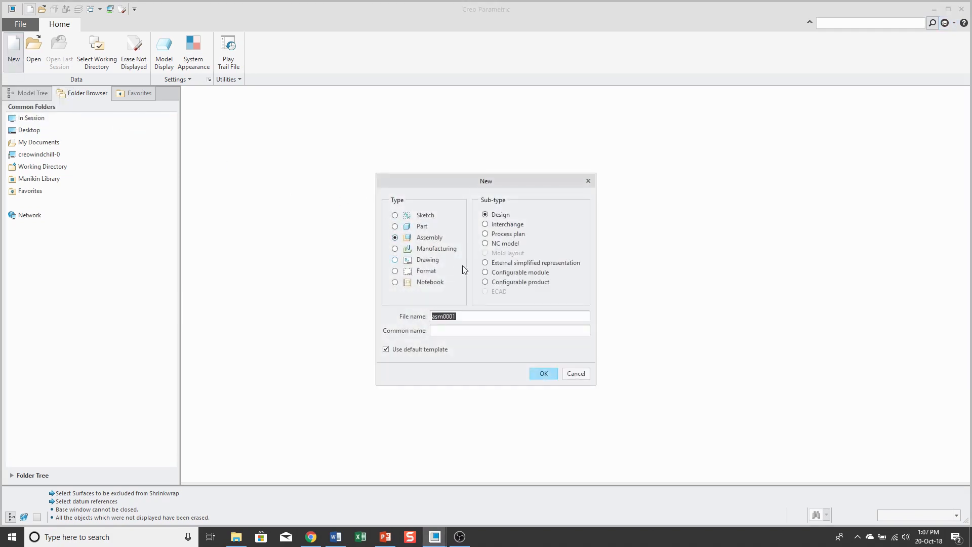
mouse_move(534, 316)
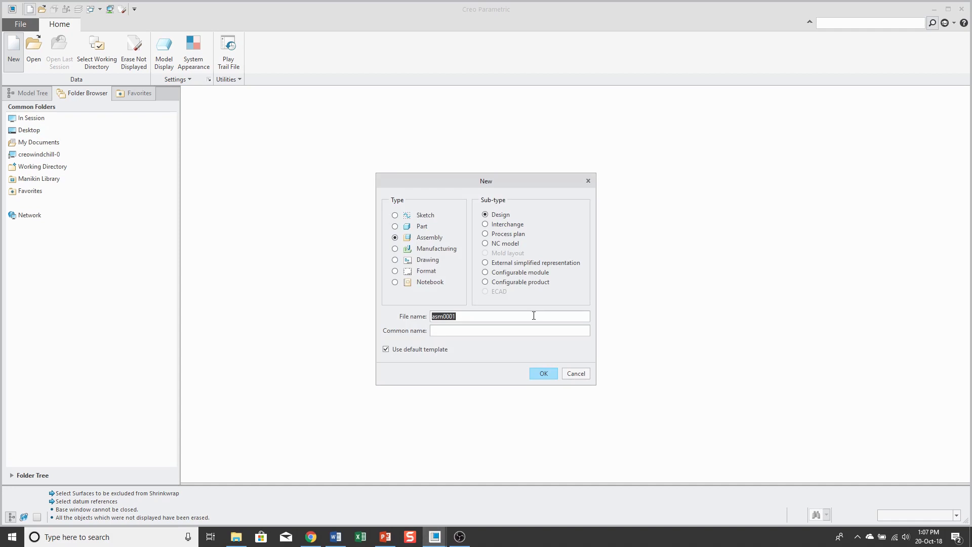
type("trans")
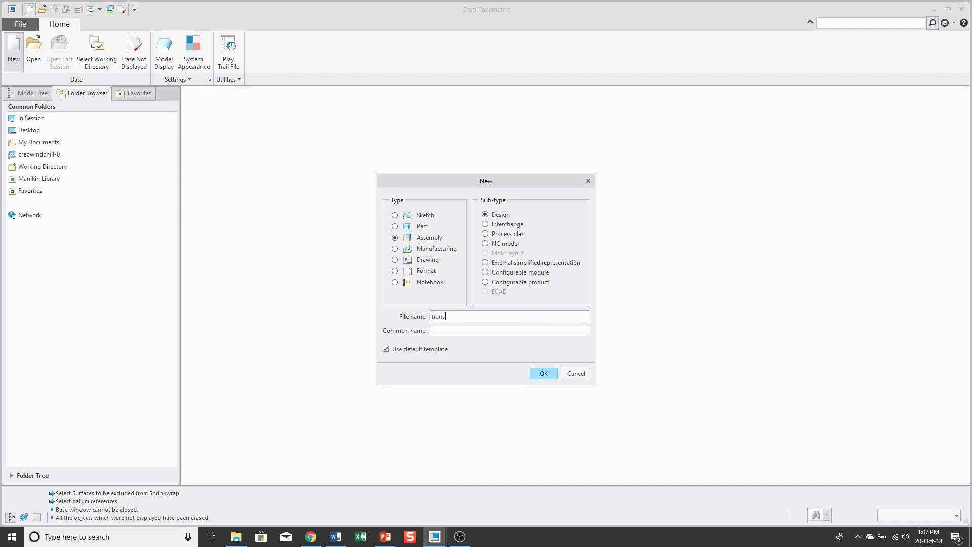
type("mission")
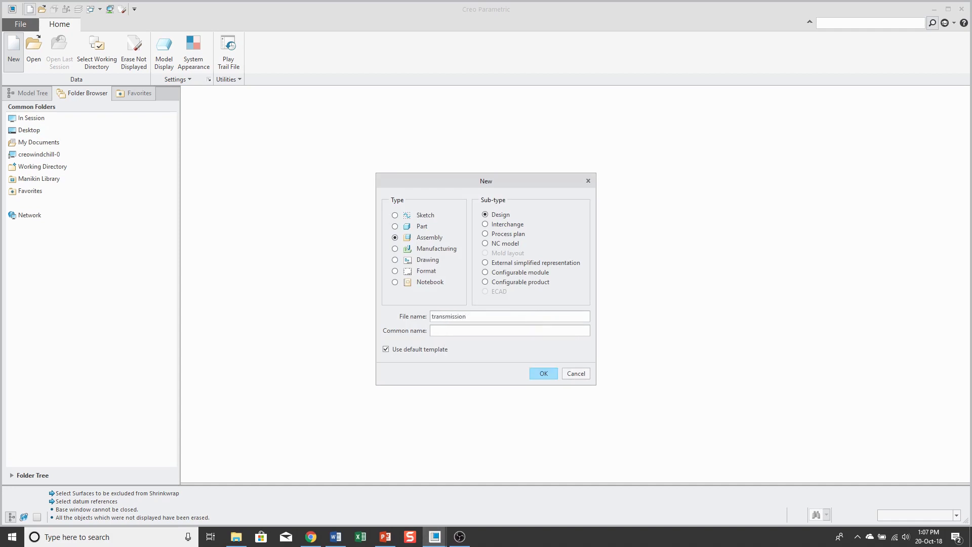
Create the assembly and add skeleton model transmission_skel0001 copied from mcae_part_std.prt, opened on its own.
left_click(542, 374)
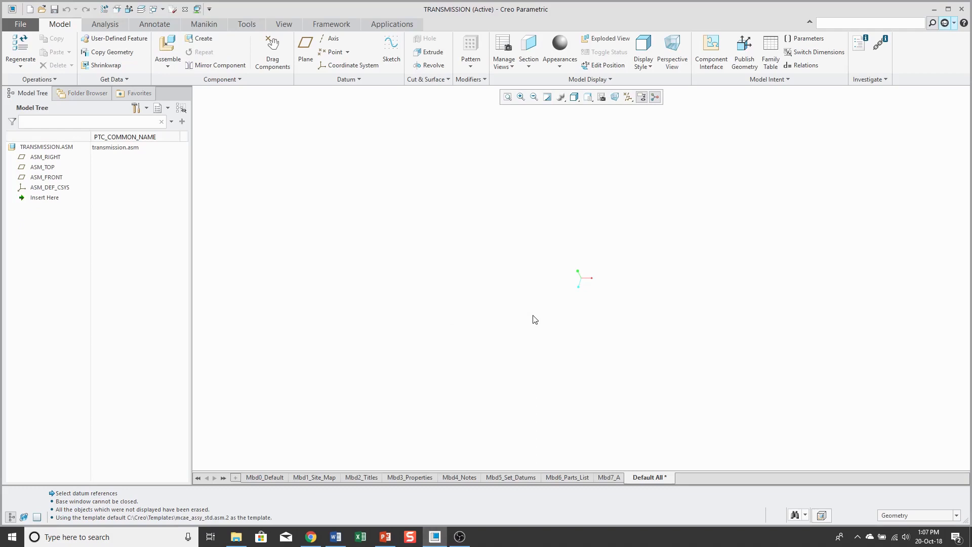
mouse_move(451, 242)
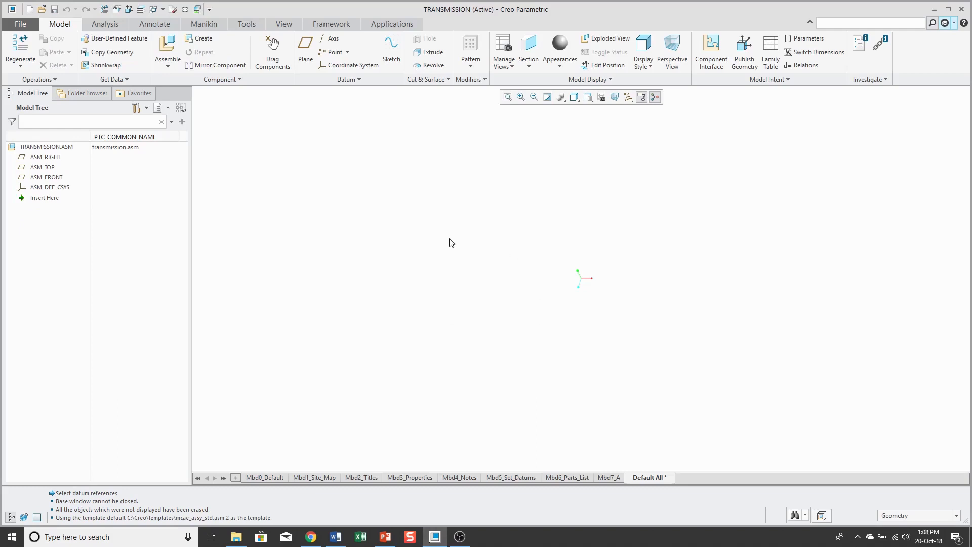
mouse_move(200, 39)
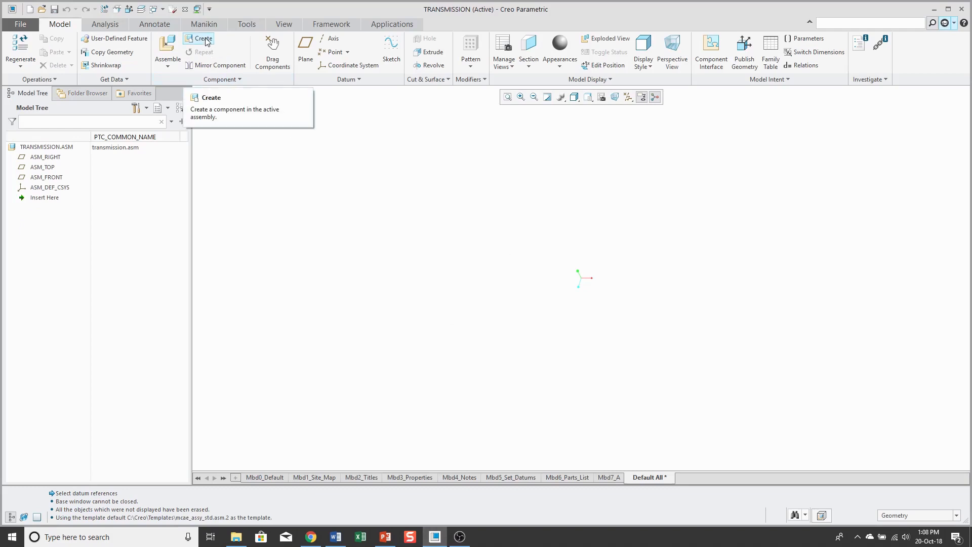
left_click(199, 38)
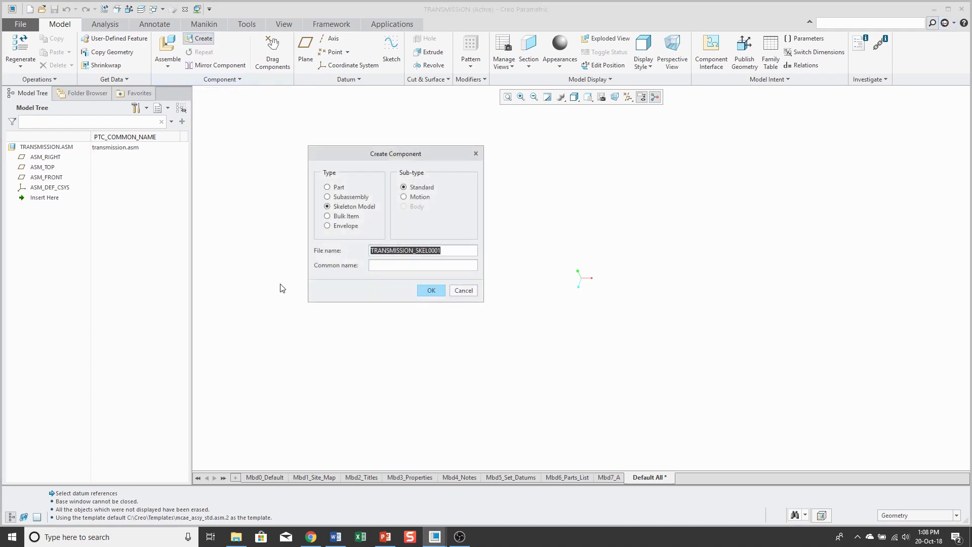
mouse_move(284, 354)
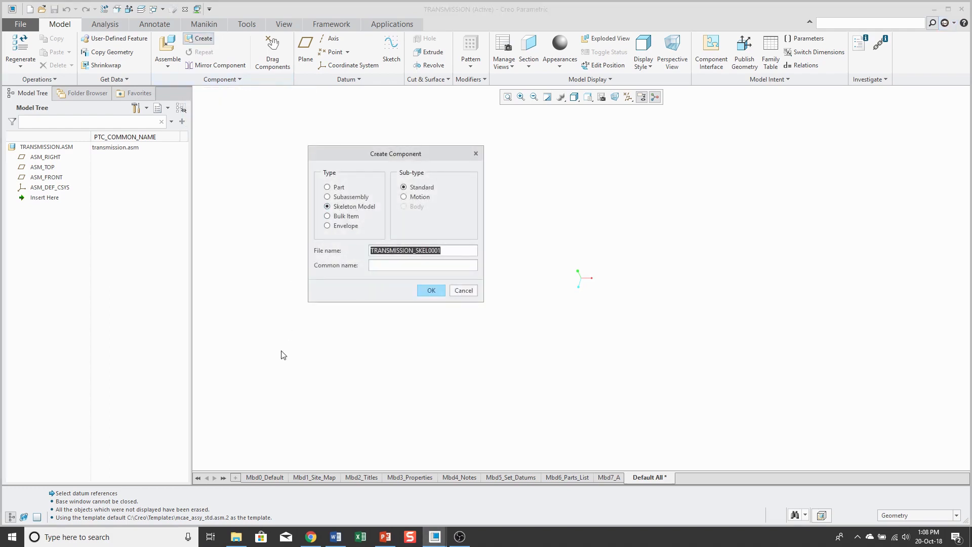
mouse_move(431, 292)
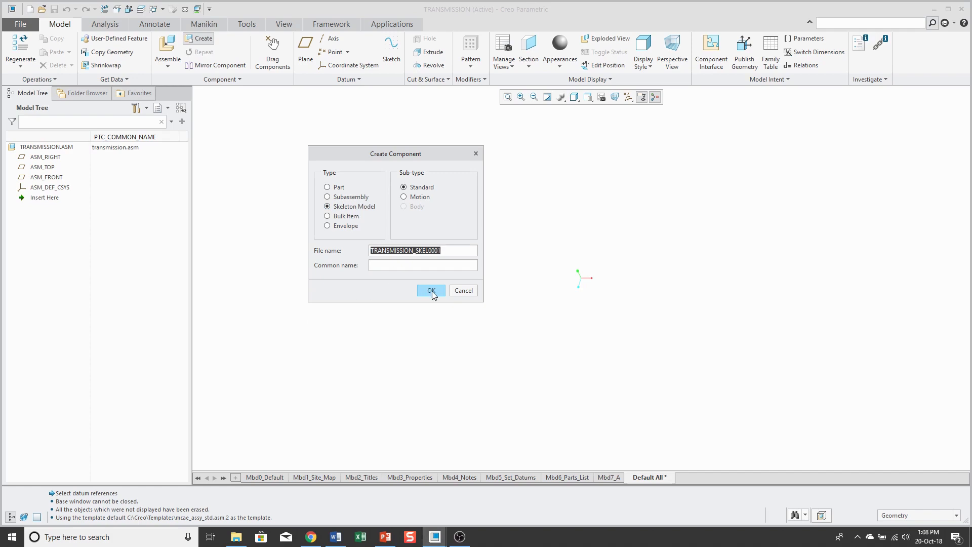
left_click(431, 290)
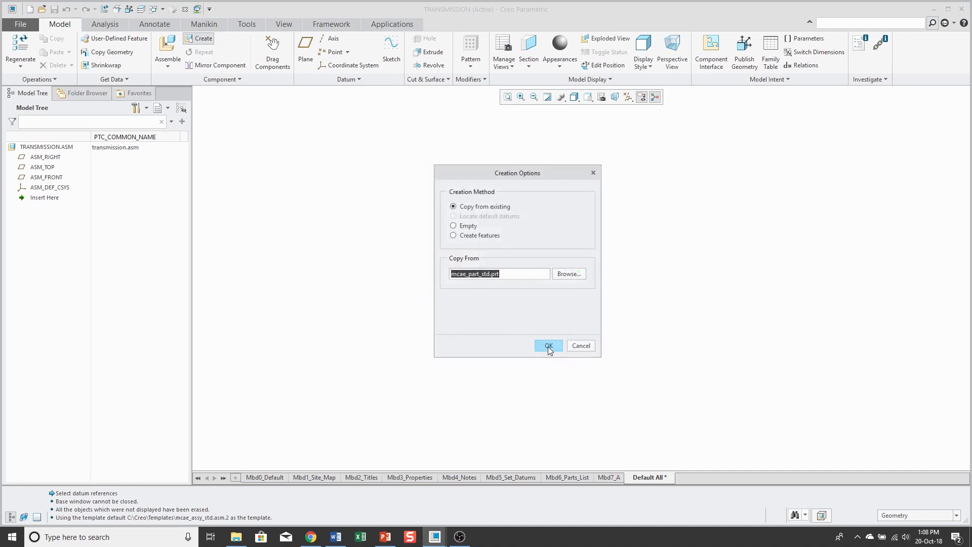
left_click(546, 345)
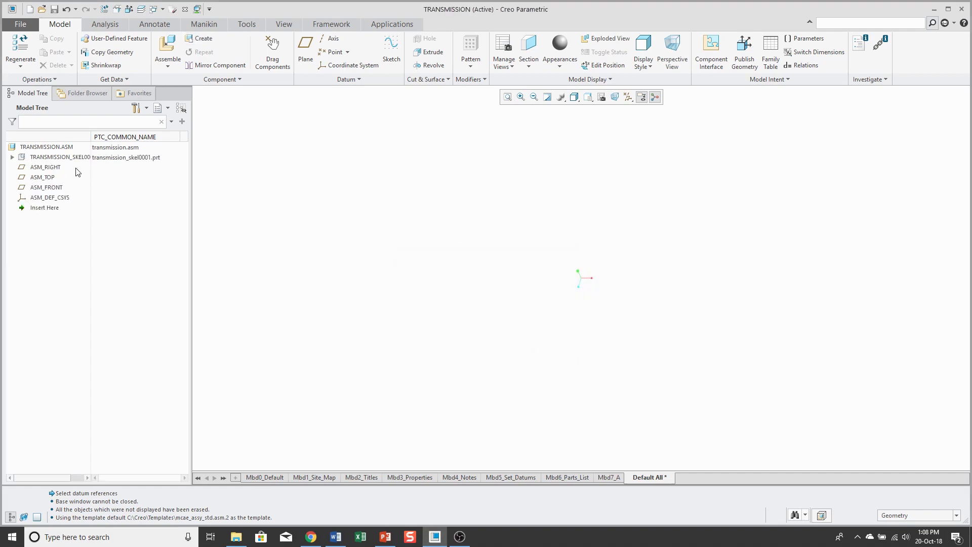
left_click(60, 157)
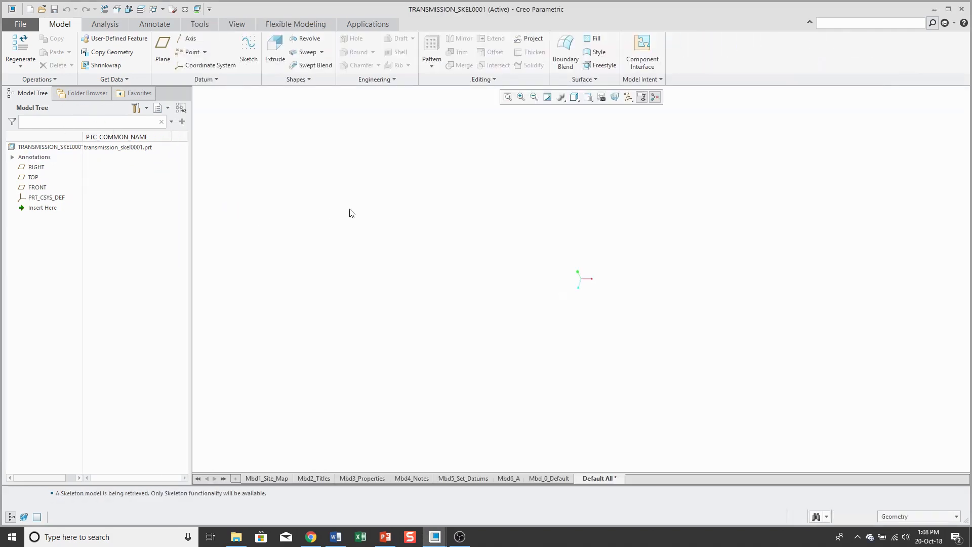
Turn on Plane Display and Axis Display in the datum display filters.
left_click(627, 97)
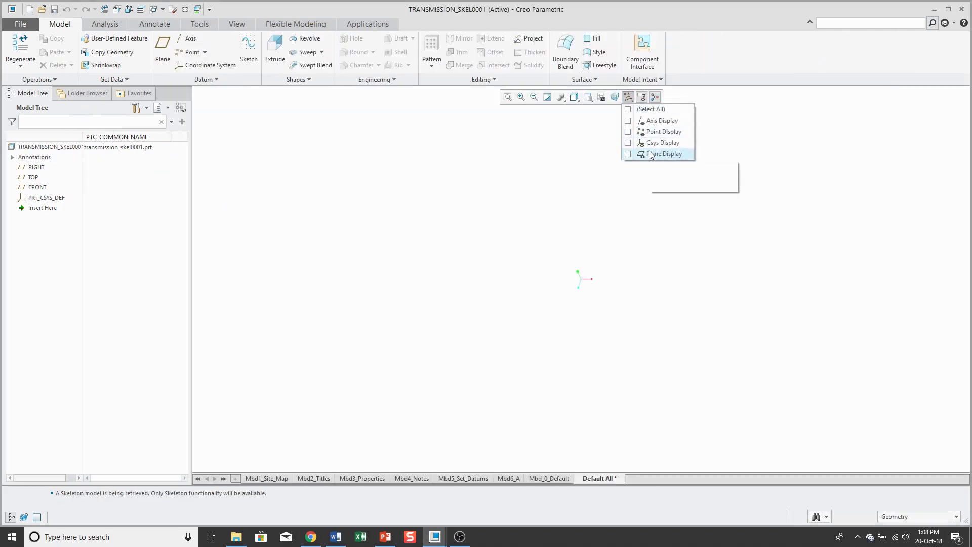
left_click(627, 154)
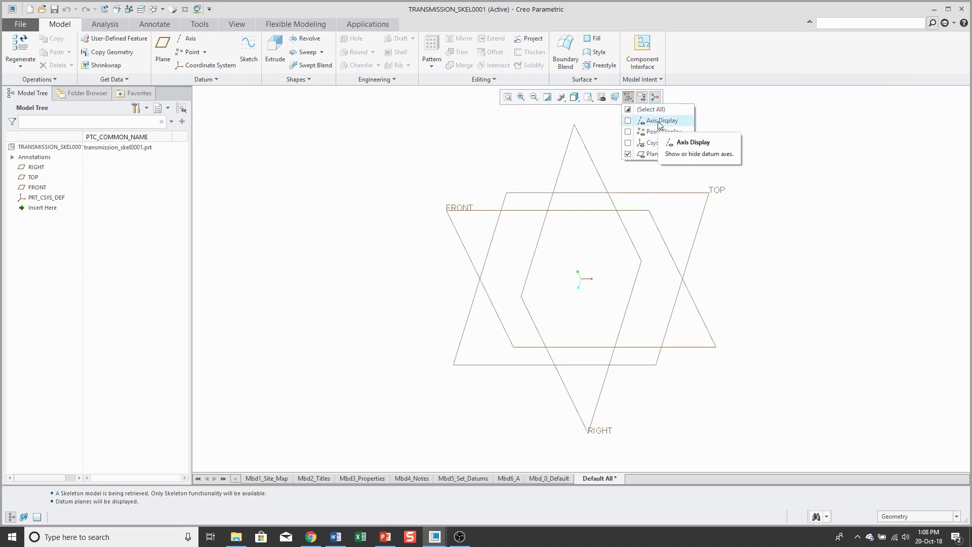
left_click(665, 121)
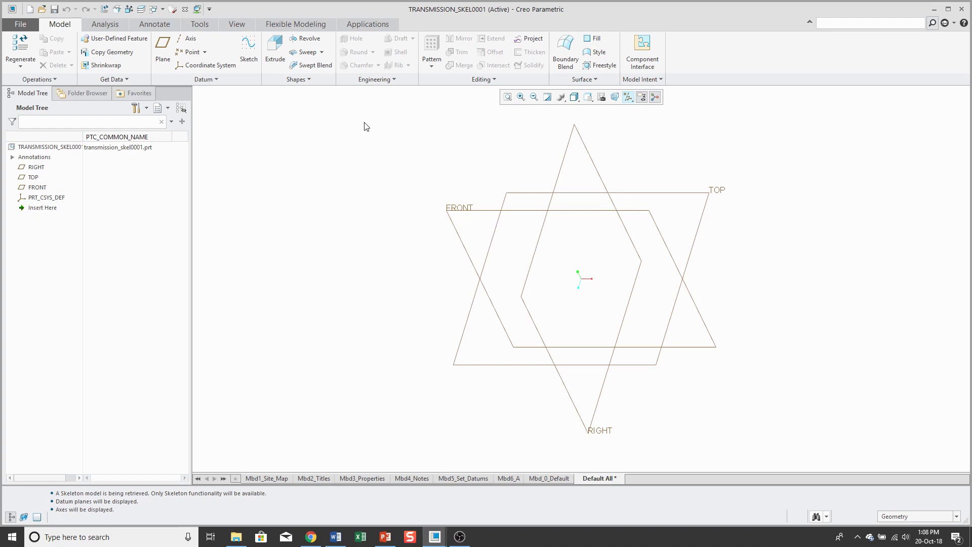
mouse_move(114, 19)
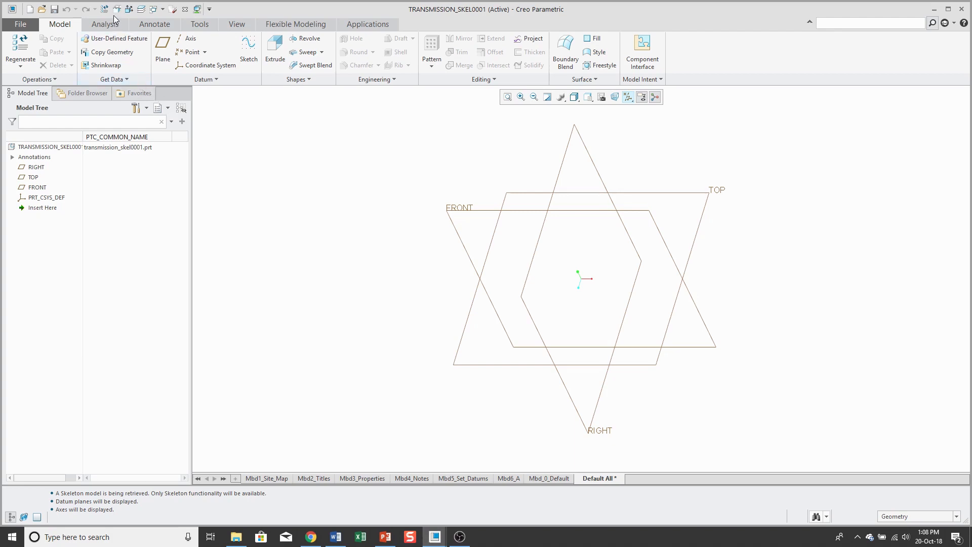
Set the part units to millimeter Newton Second, converting existing dimensions, and close Model Properties.
left_click(116, 9)
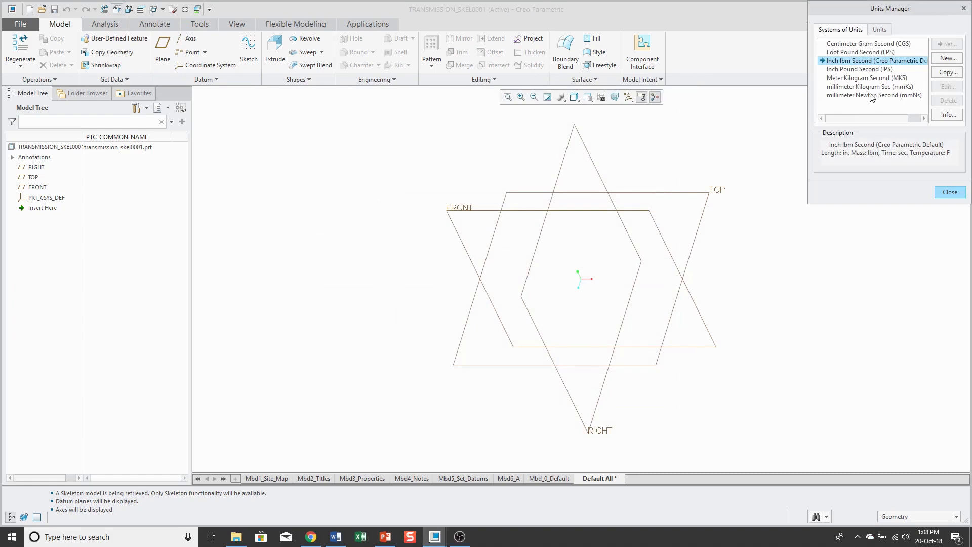
left_click(870, 95)
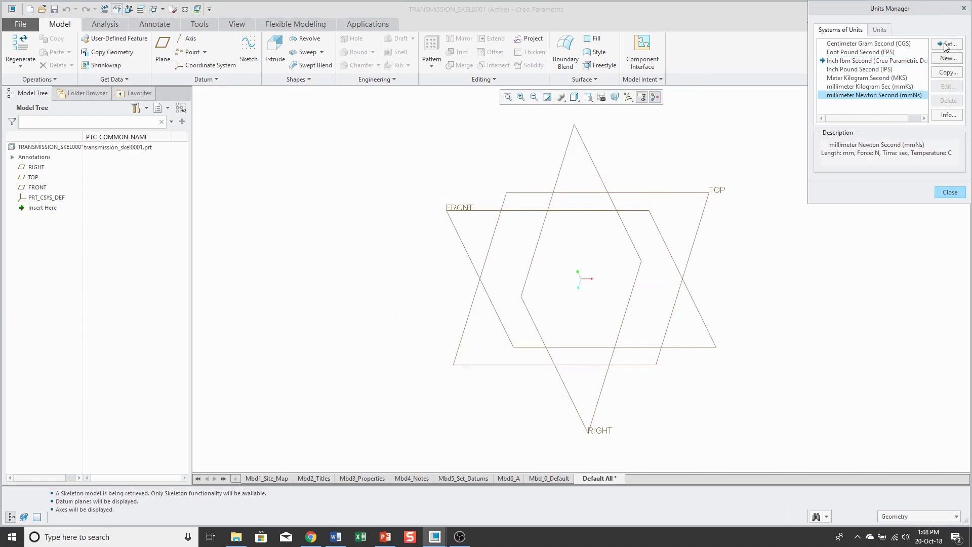
left_click(946, 44)
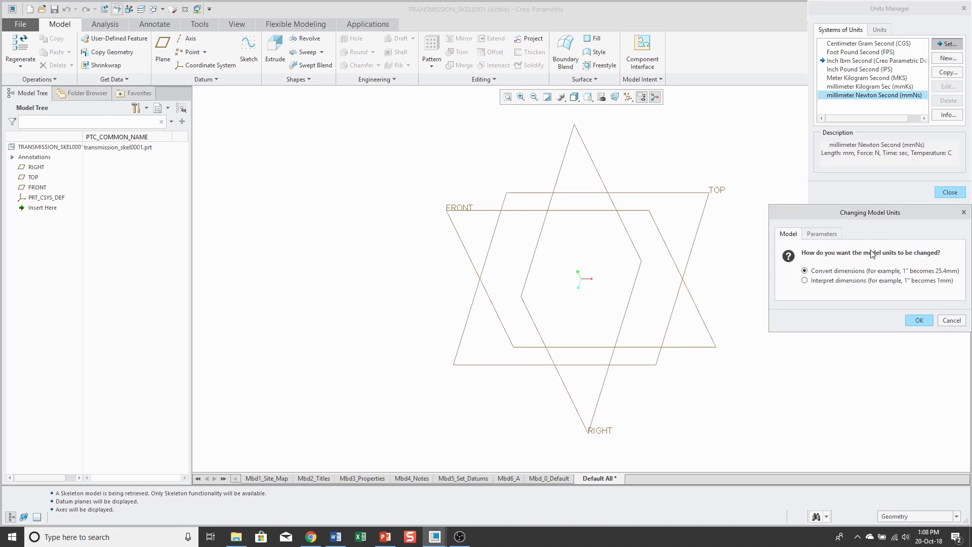
left_click(918, 320)
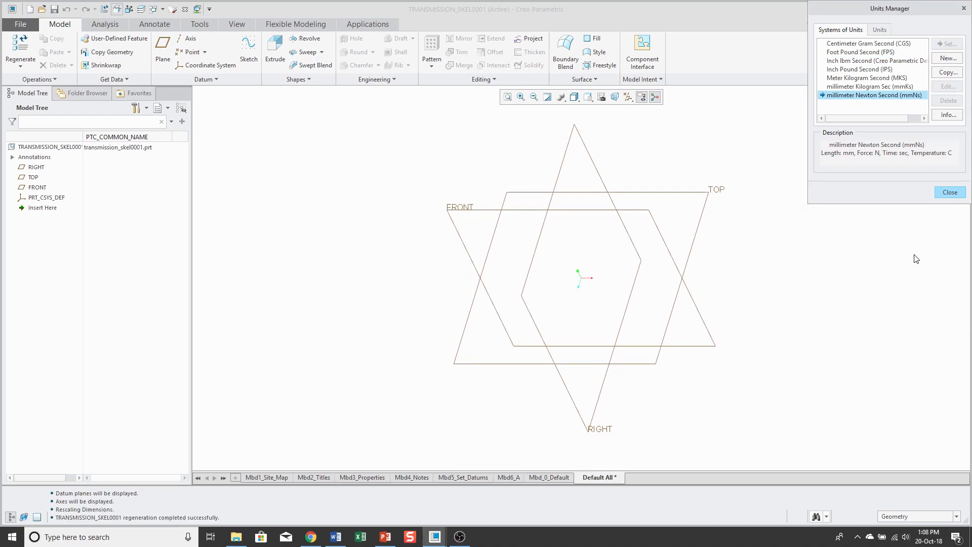
mouse_move(949, 192)
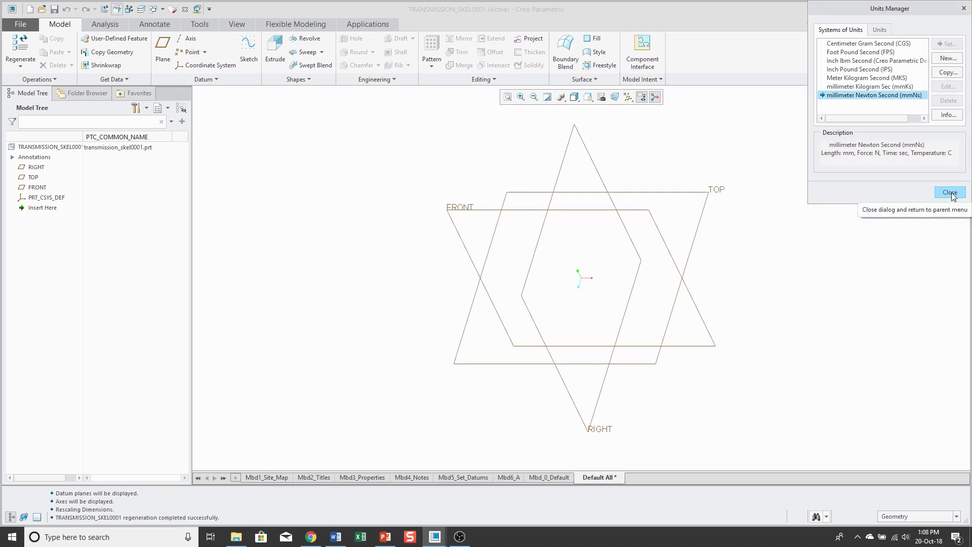
left_click(949, 192)
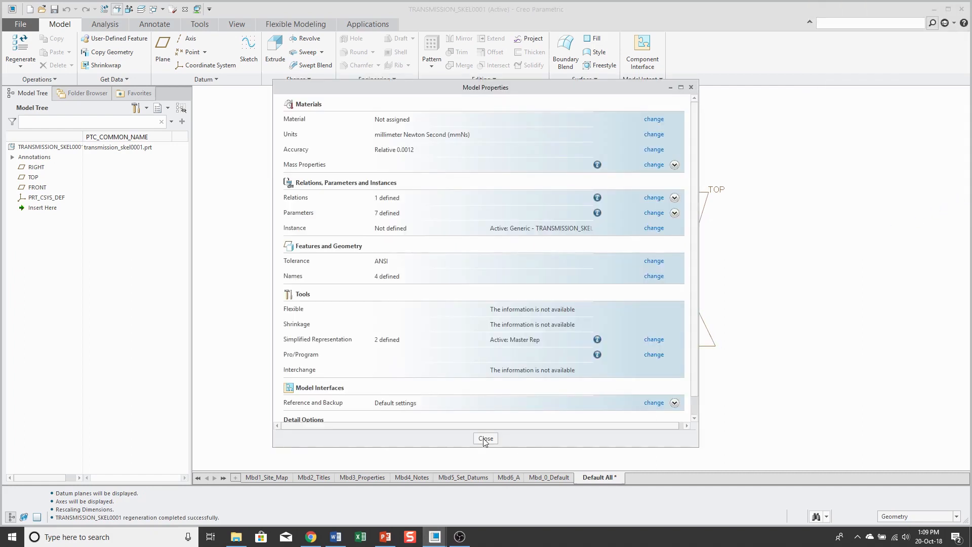
left_click(485, 437)
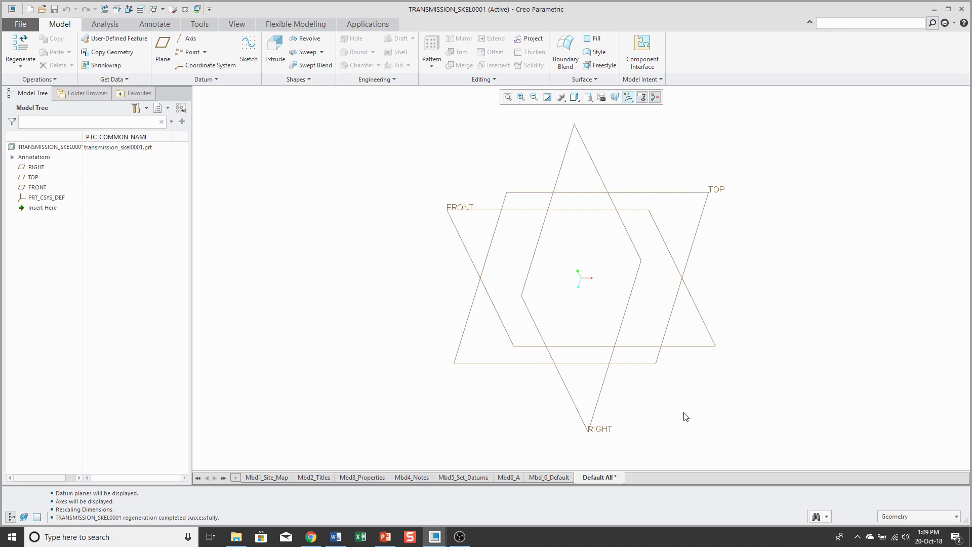
mouse_move(162, 47)
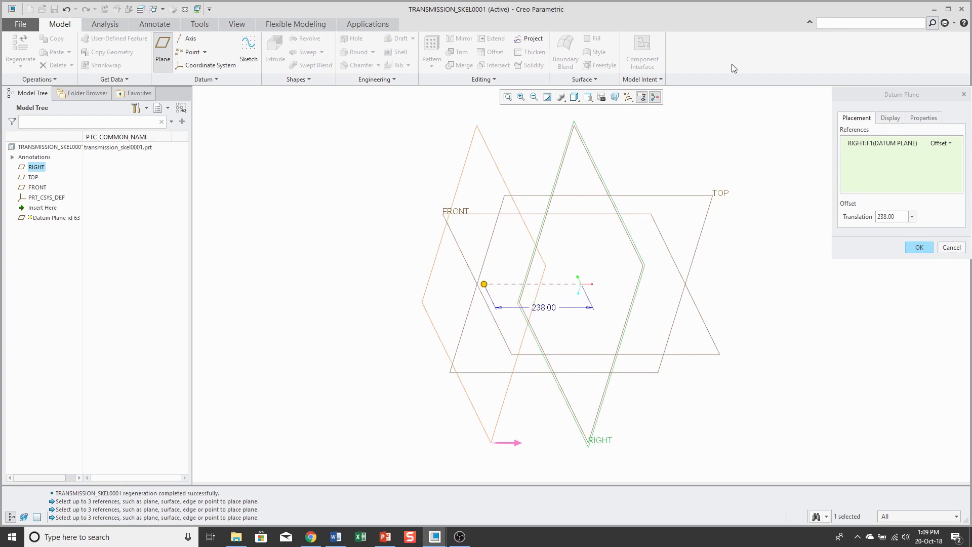
Name the 238-offset datum plane PINION in its Properties and confirm it.
left_click(923, 118)
type("p")
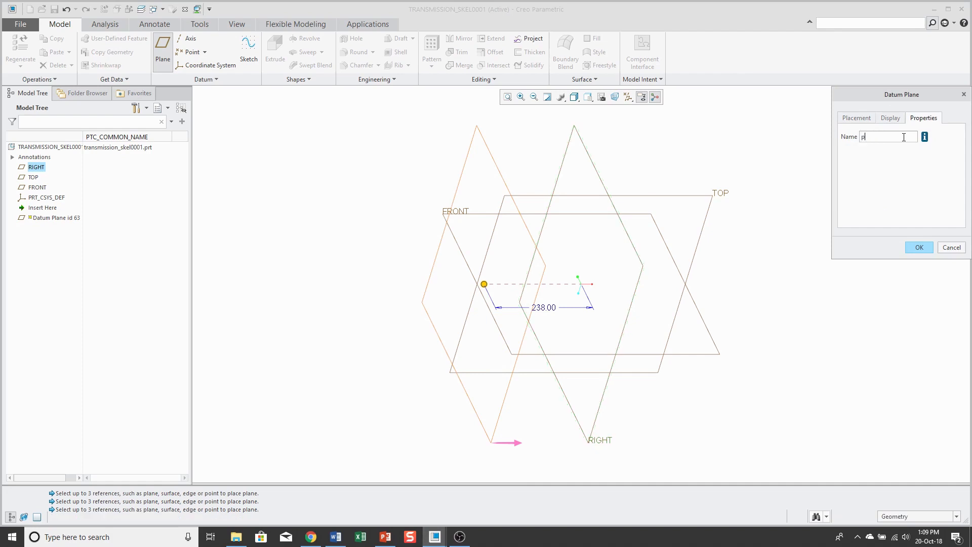
type("inion")
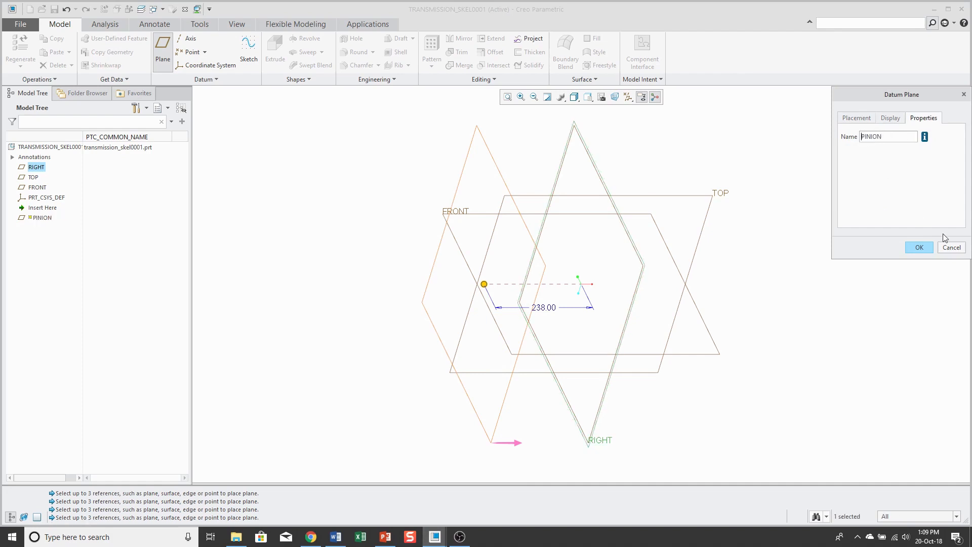
left_click(919, 247)
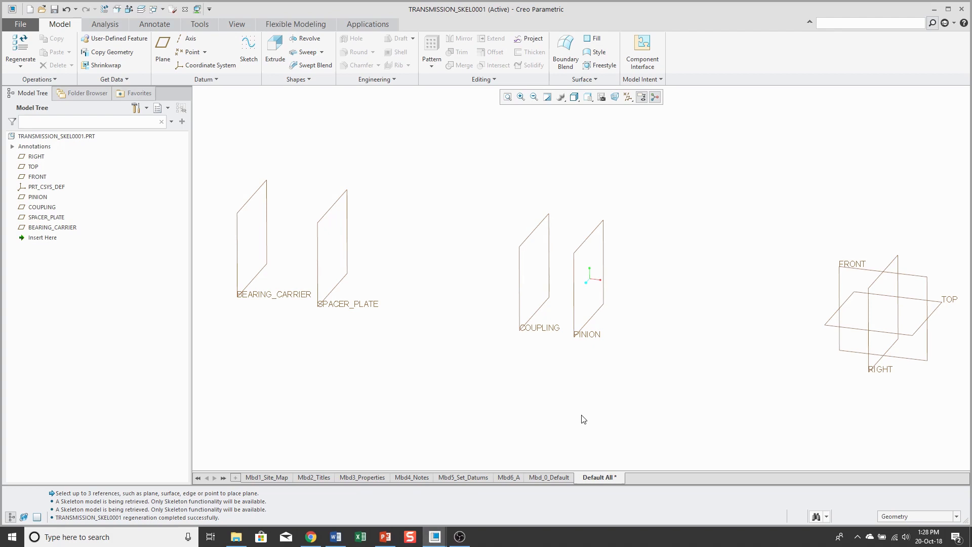
mouse_move(592, 408)
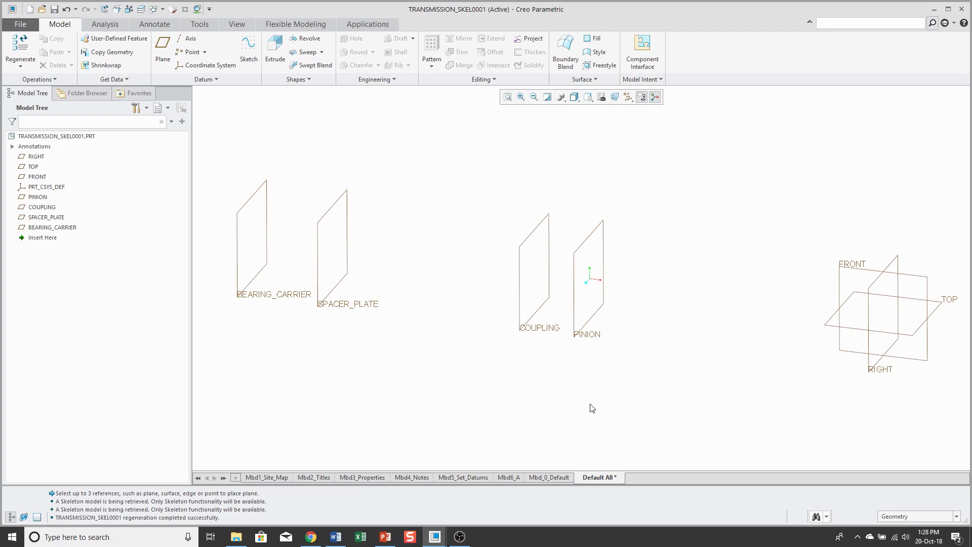
mouse_move(190, 38)
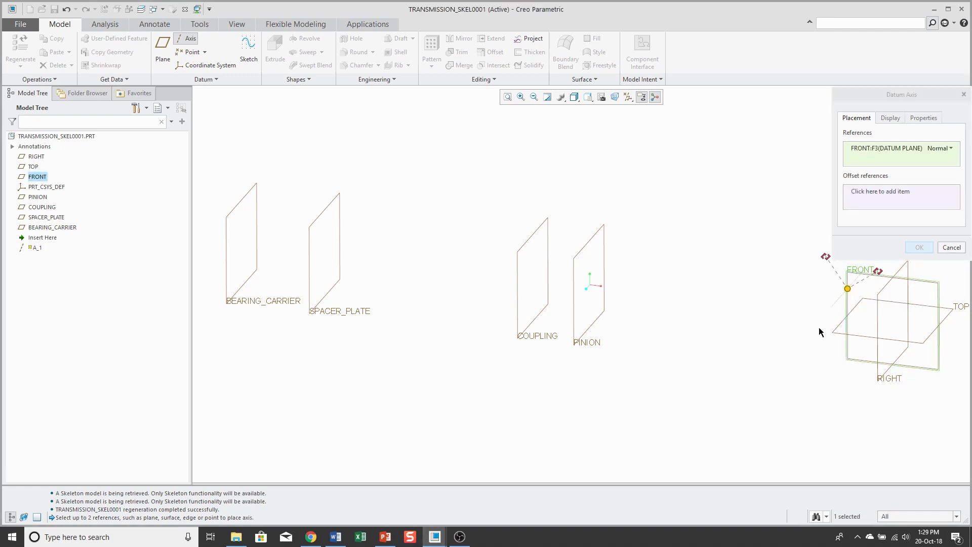
mouse_move(923, 351)
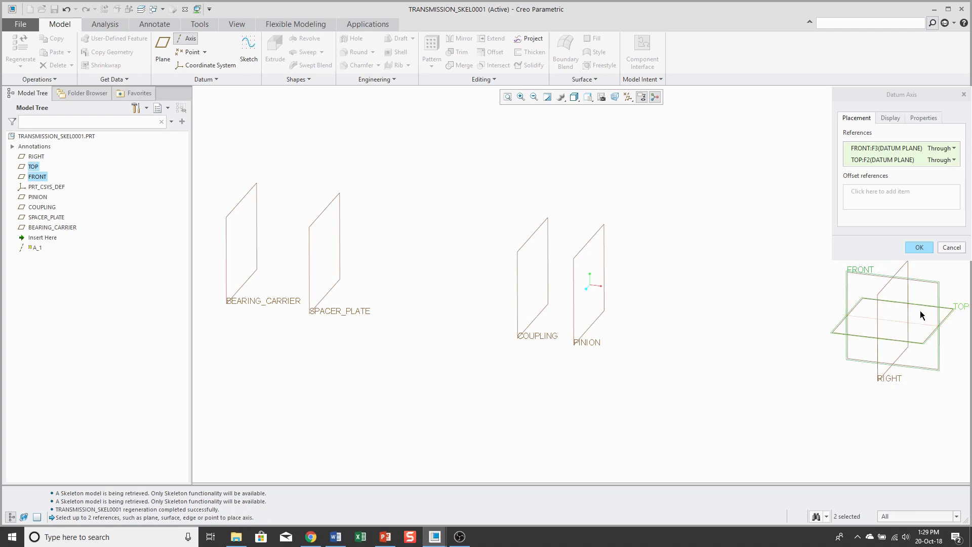
Name the FRONT/TOP datum axis LAYSHAFT_AXIS in its Properties and confirm it.
left_click(923, 117)
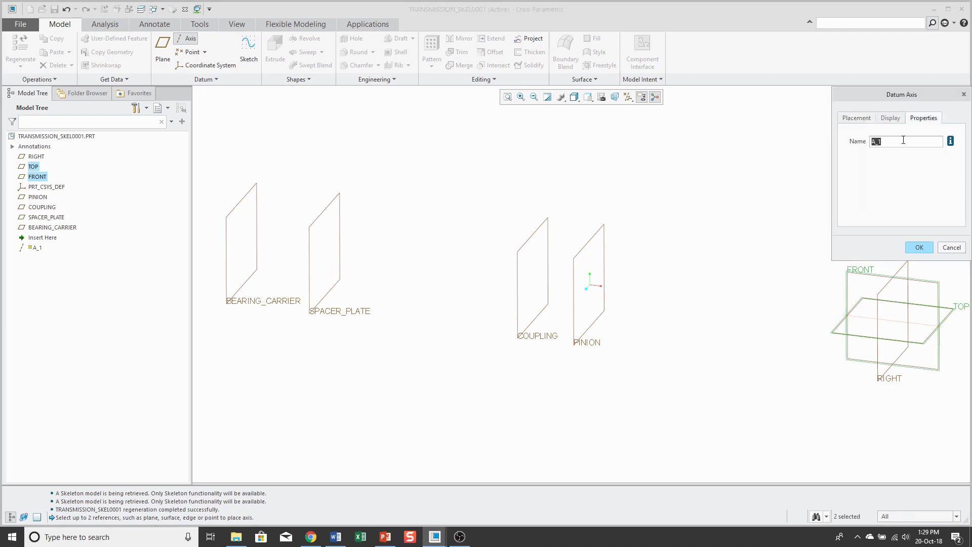
type("lay")
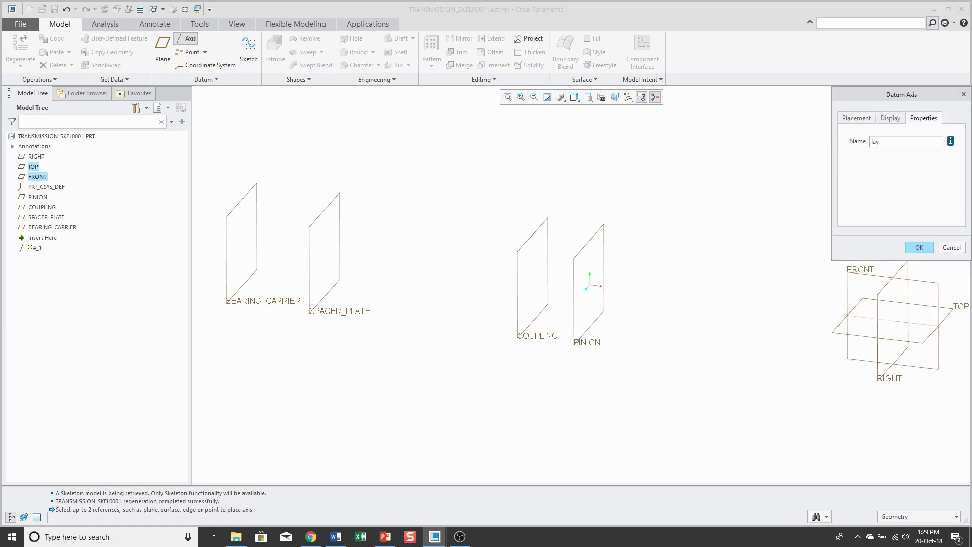
type("shaft_a")
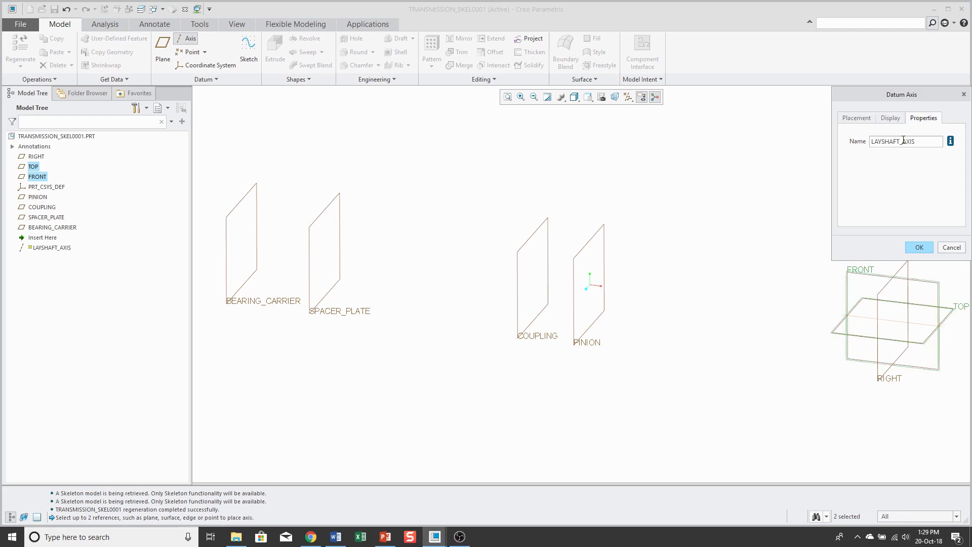
left_click(918, 247)
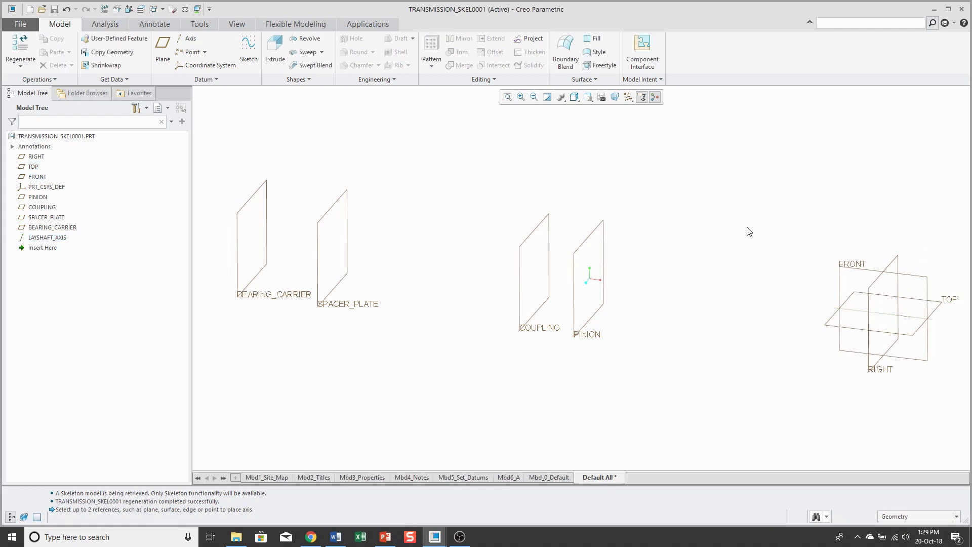
mouse_move(757, 215)
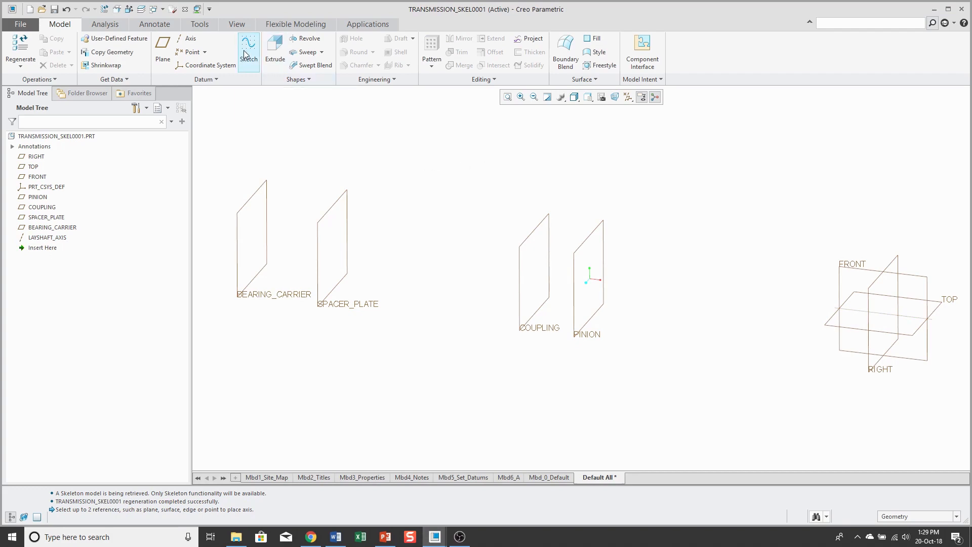
Start a sketch on the COUPLING plane and view it face-on.
left_click(248, 52)
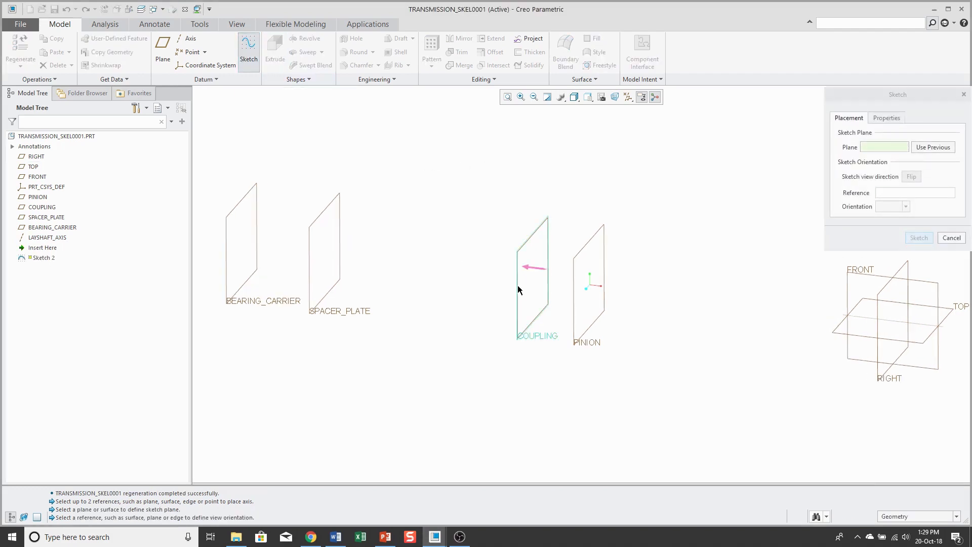
left_click(34, 166)
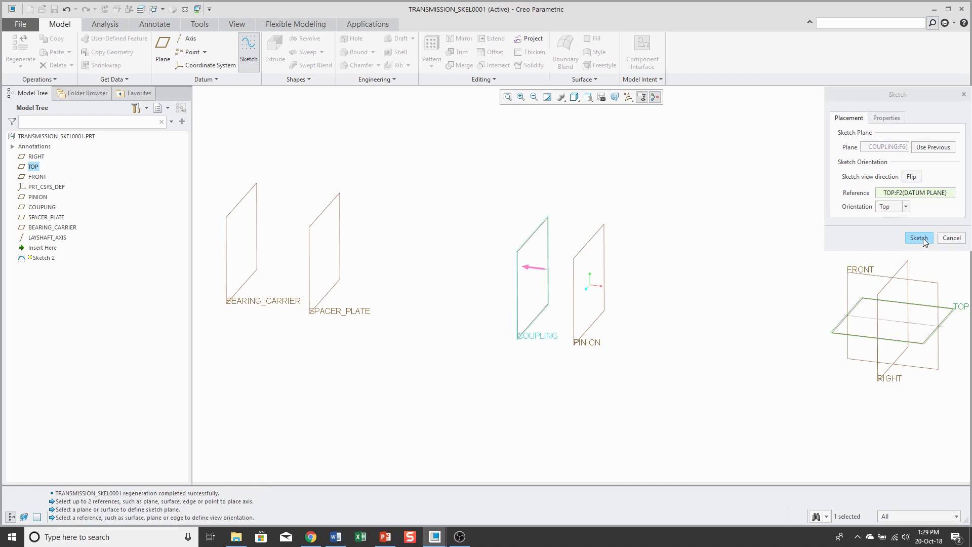
left_click(918, 237)
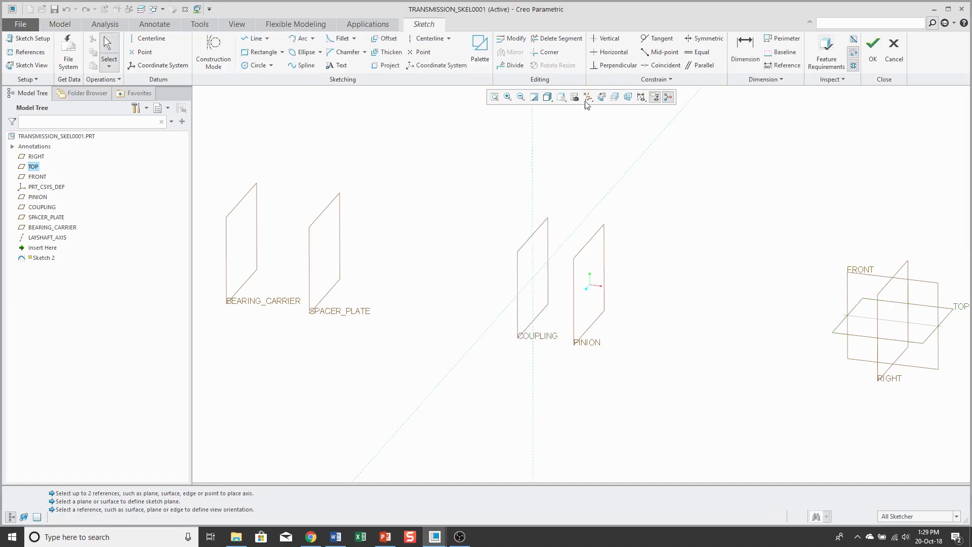
left_click(600, 98)
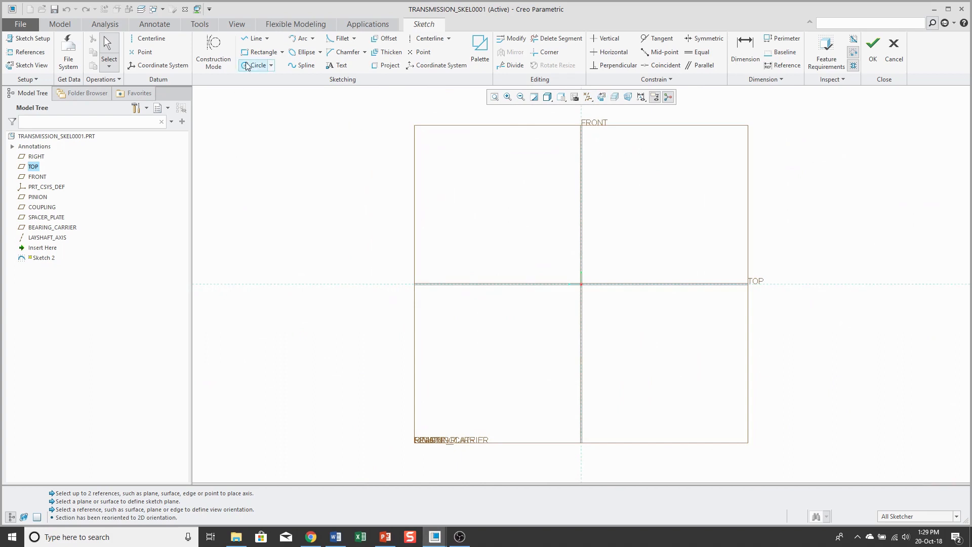
Draw a centred circle of diameter 71.5 and finish the sketch.
left_click(256, 65)
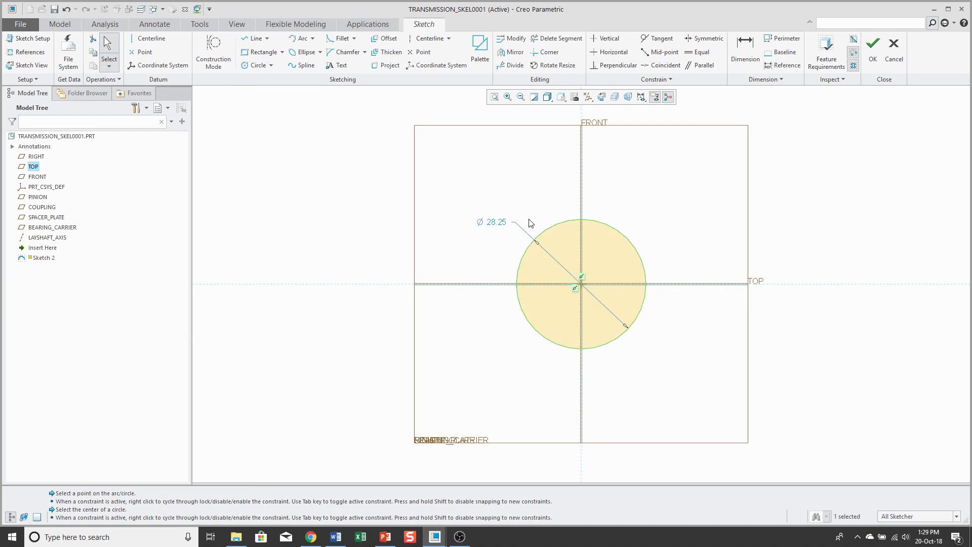
double_click(492, 222)
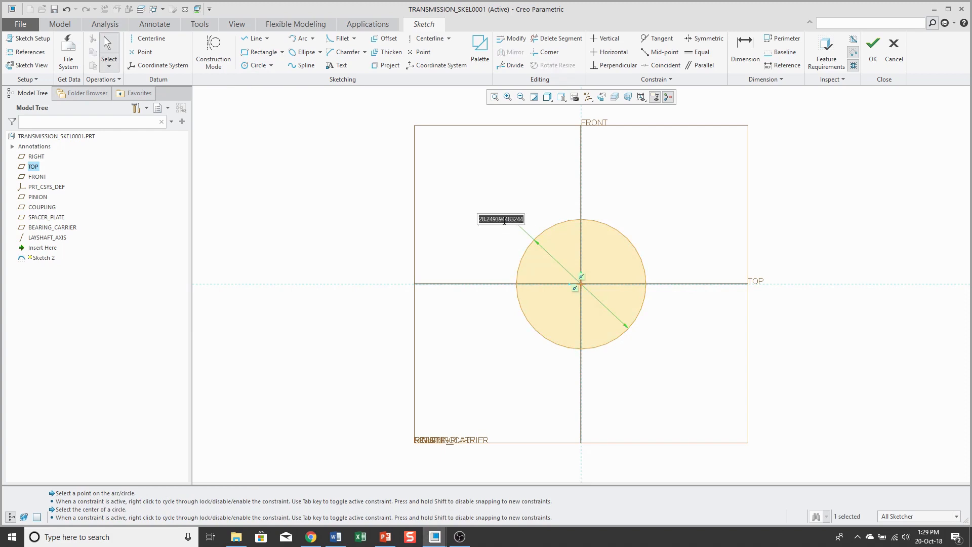
type("71.50")
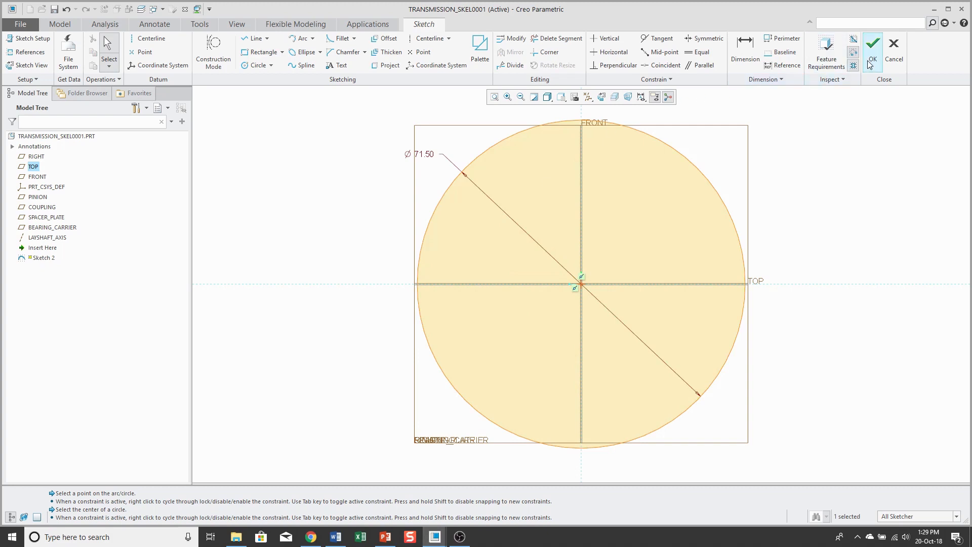
left_click(871, 43)
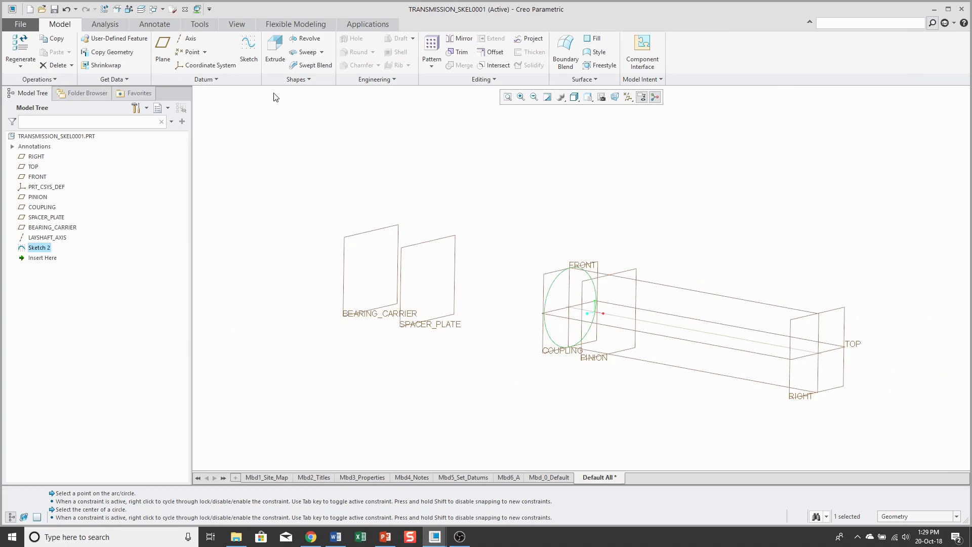
Extrude Sketch 2 as a surface to a depth of 303.5.
left_click(274, 52)
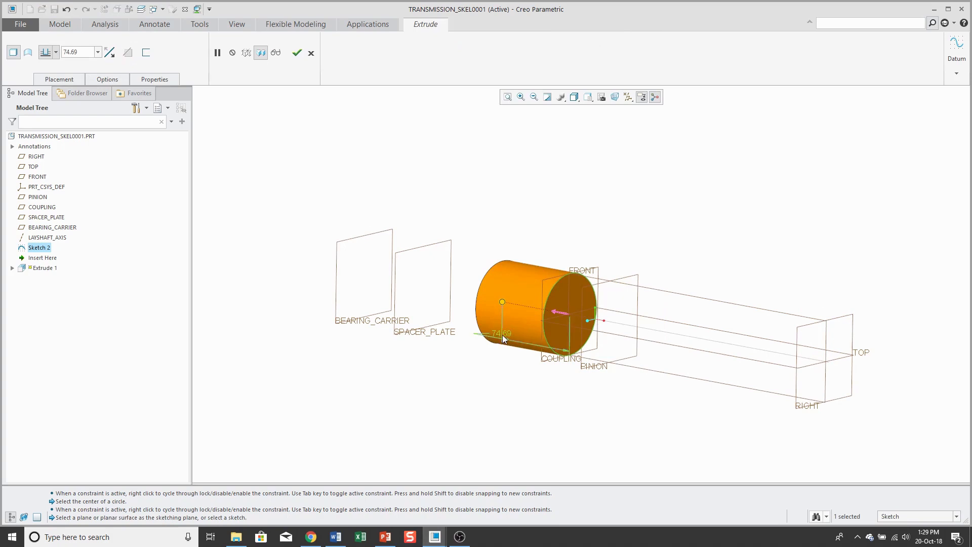
double_click(502, 335)
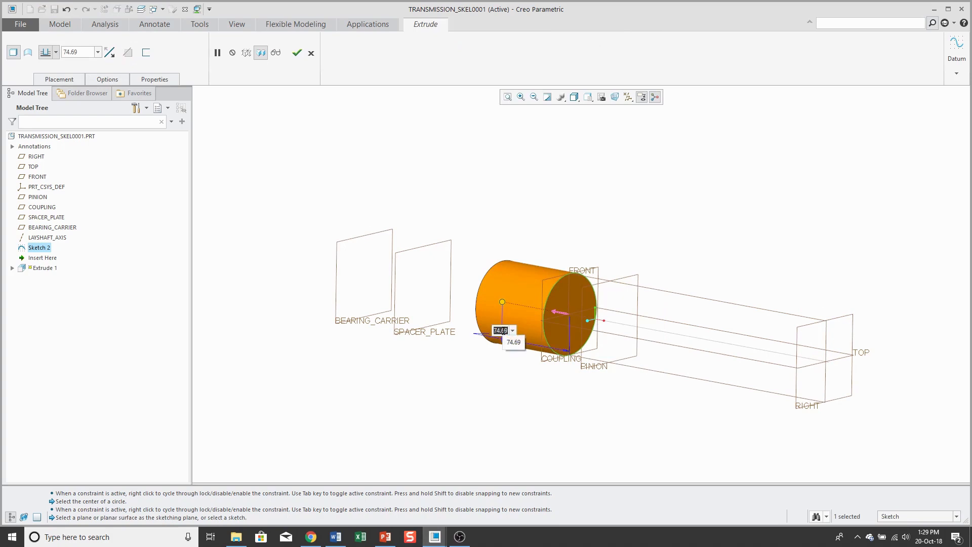
type("303.50")
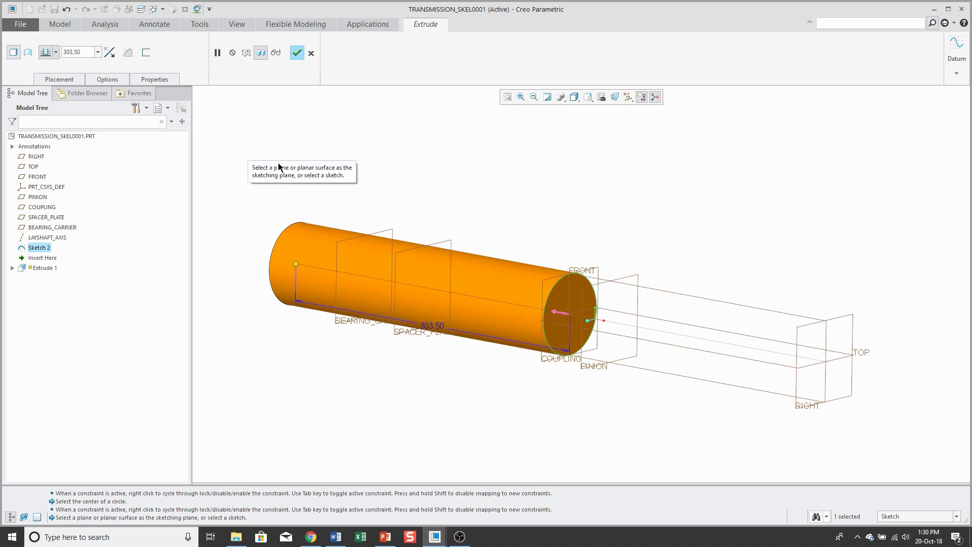
mouse_move(279, 167)
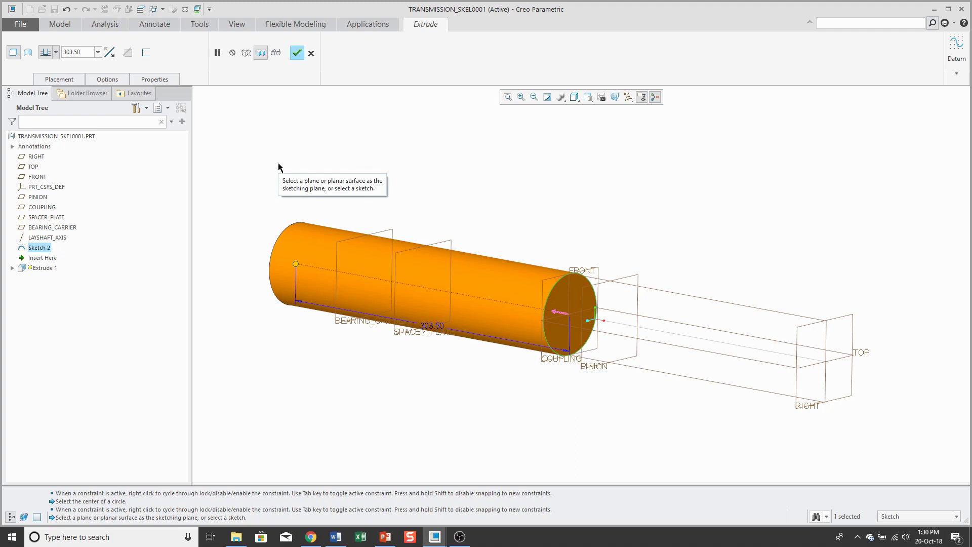
mouse_move(276, 167)
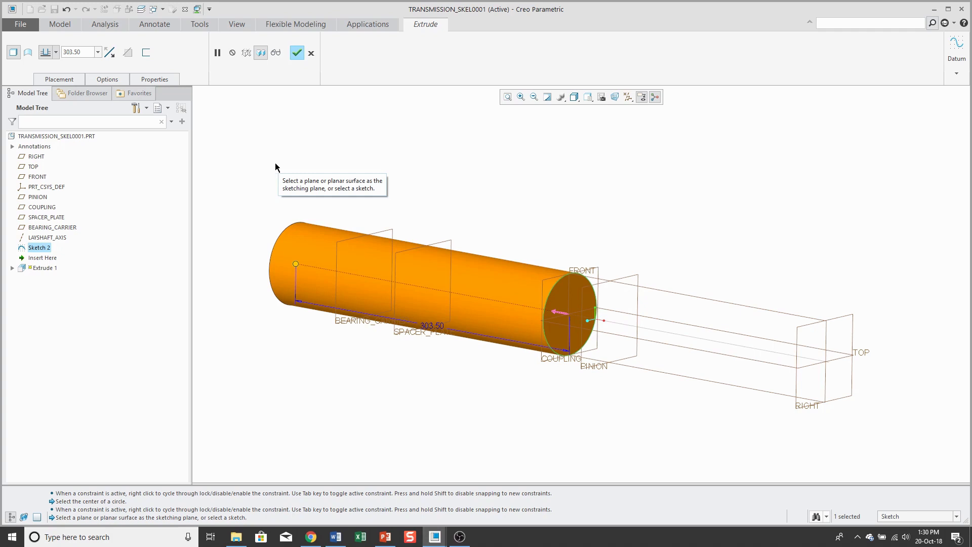
mouse_move(29, 52)
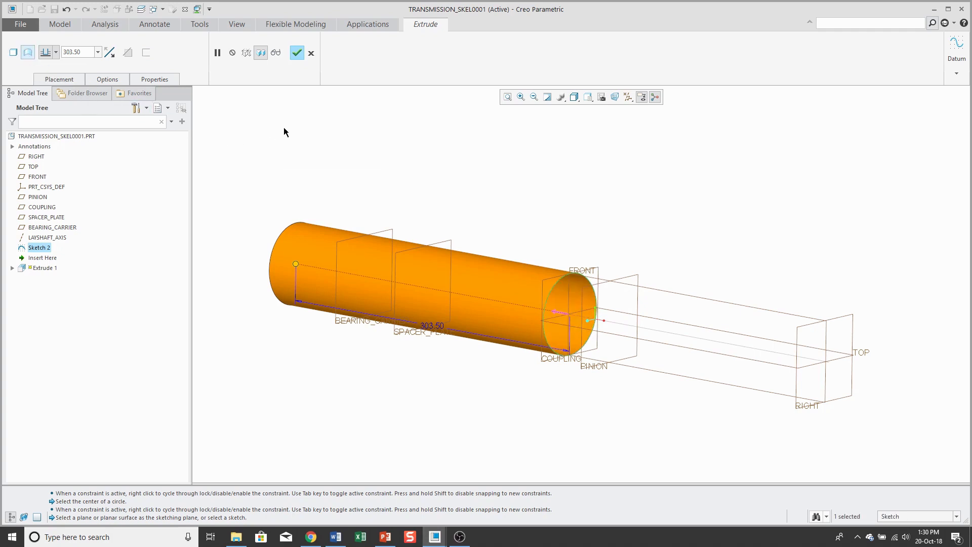
mouse_move(128, 92)
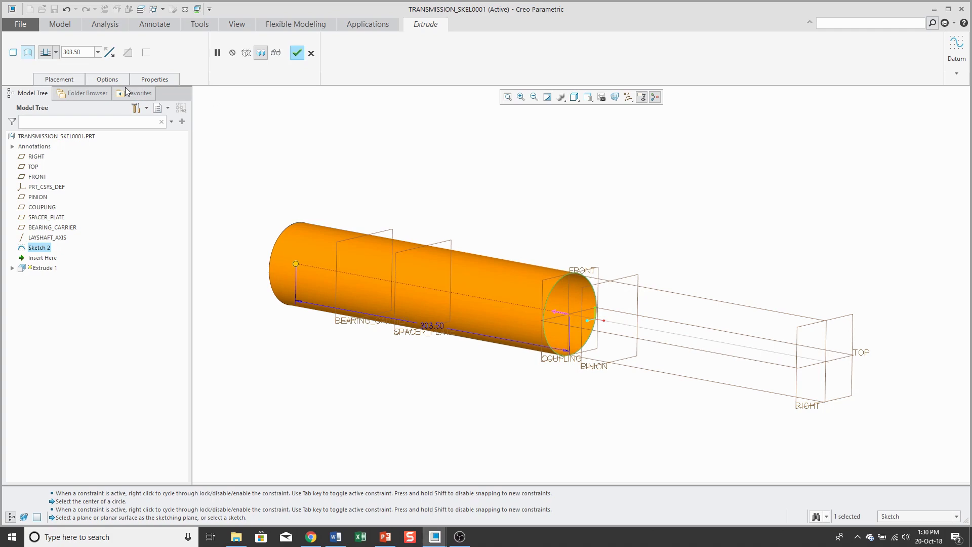
mouse_move(109, 81)
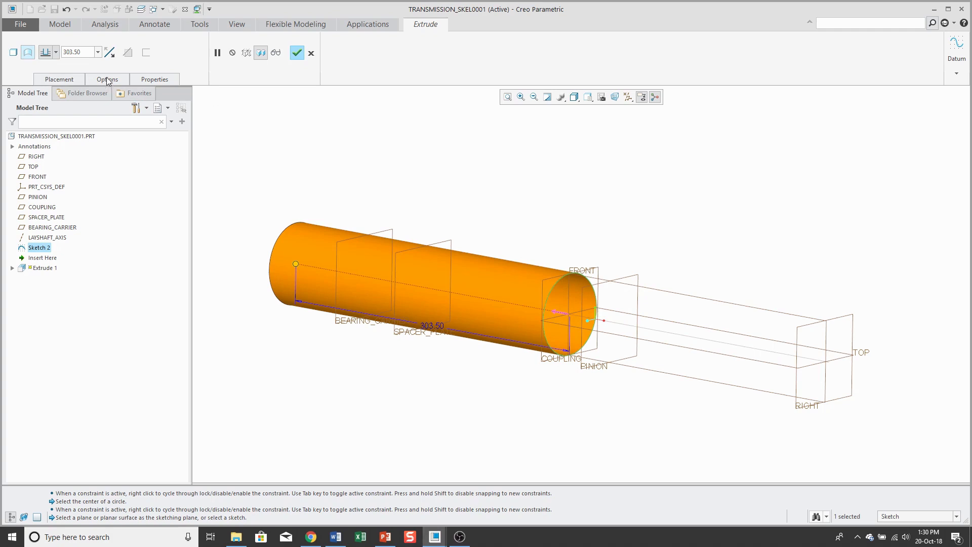
Cap the ends of the extruded surface, name the feature LAYSHAFT and complete it.
left_click(107, 79)
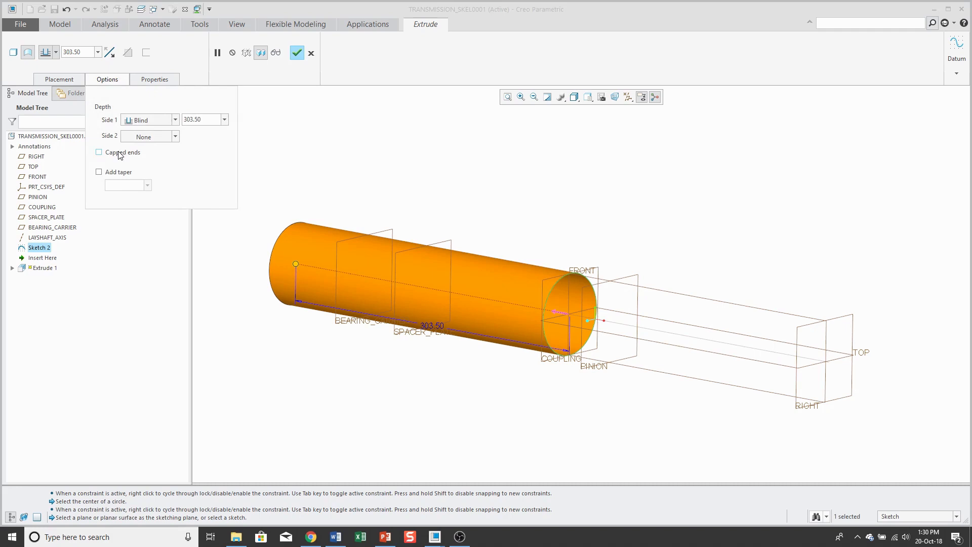
mouse_move(117, 155)
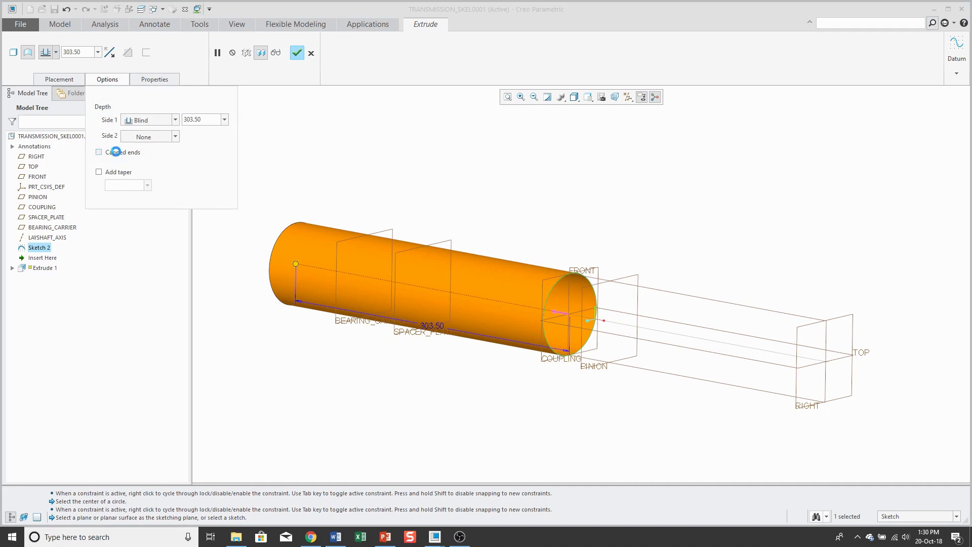
left_click(99, 152)
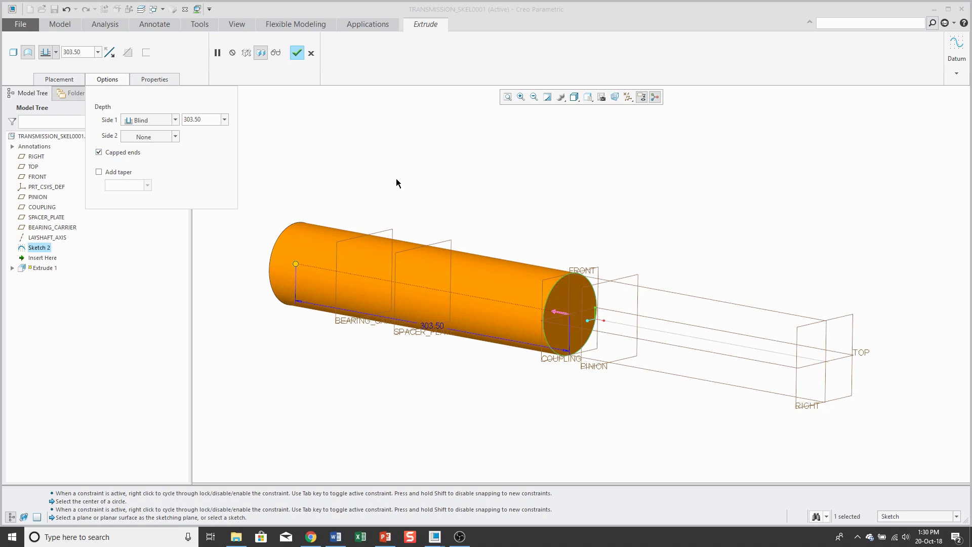
mouse_move(300, 81)
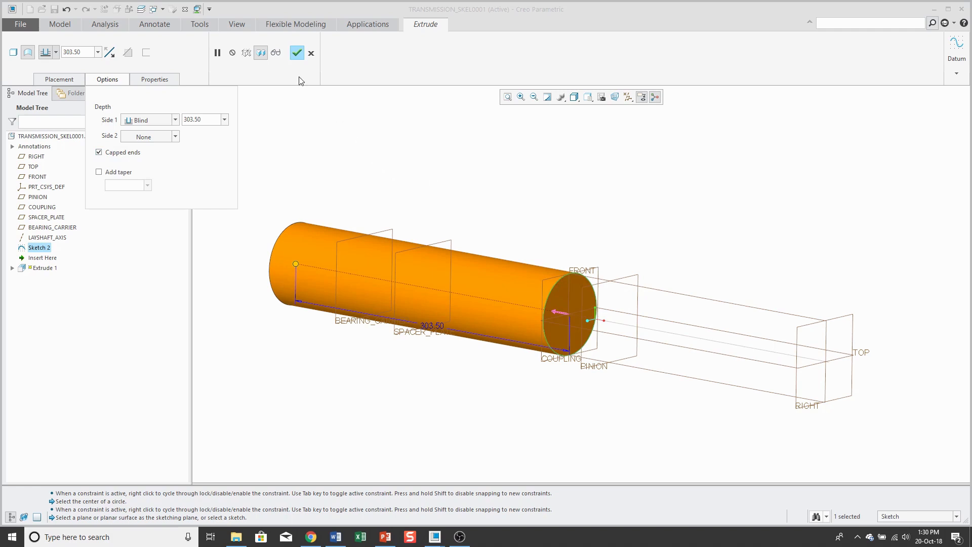
mouse_move(297, 53)
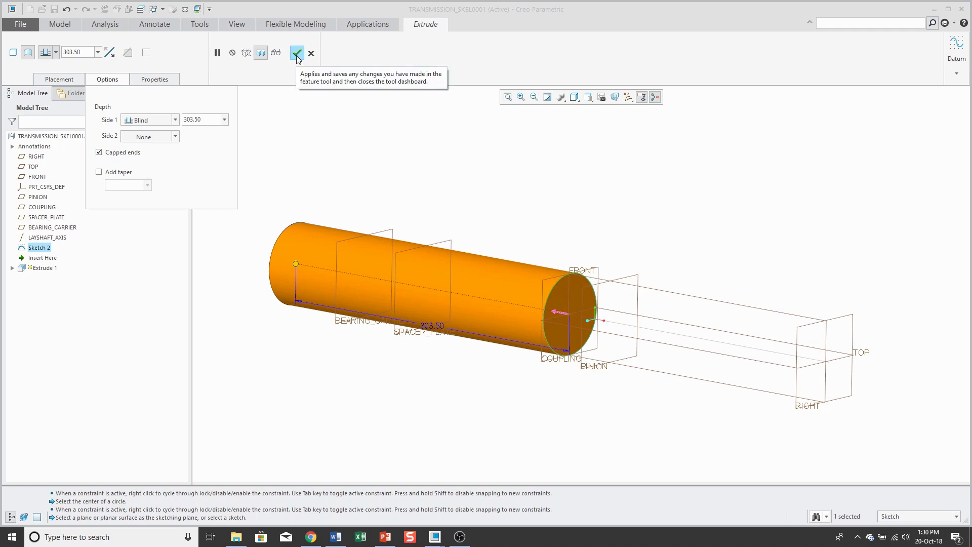
left_click(154, 79)
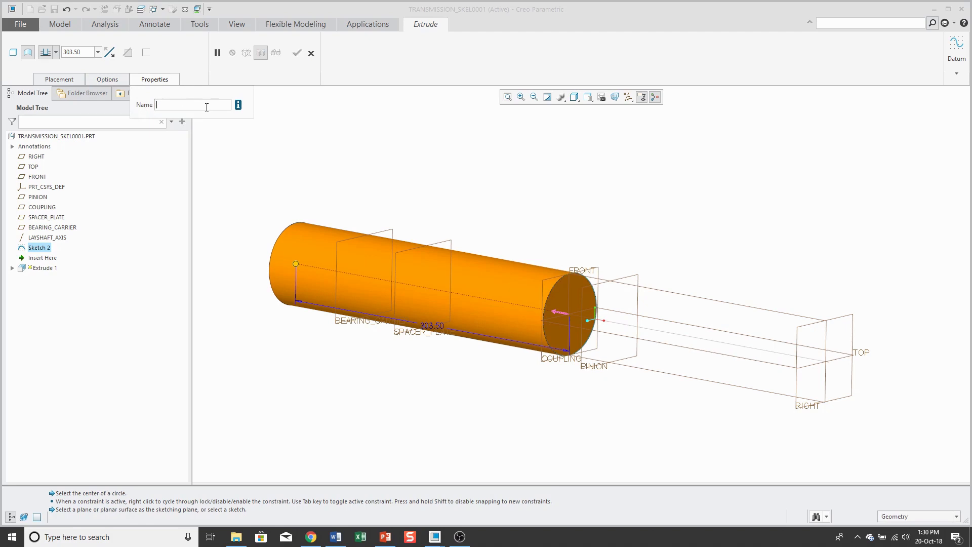
type("layshaft")
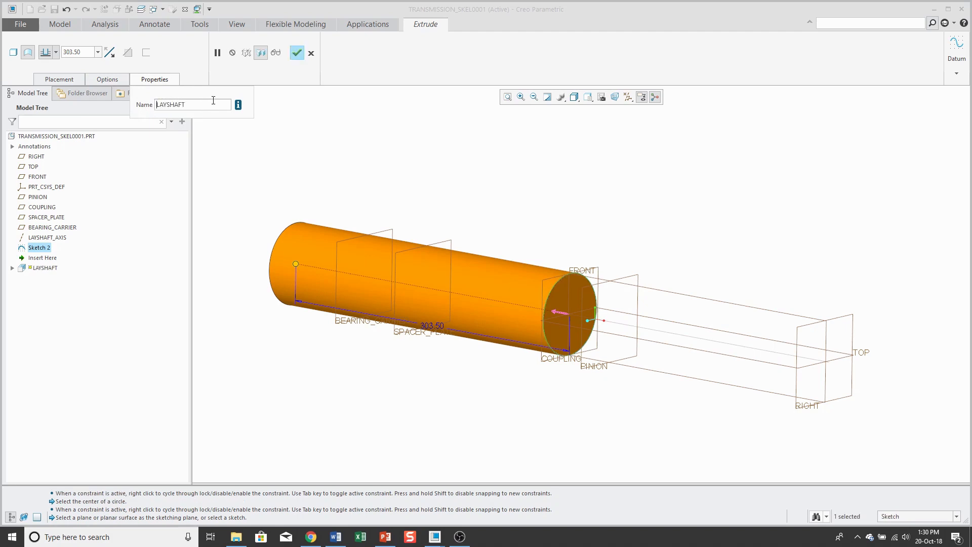
left_click(297, 52)
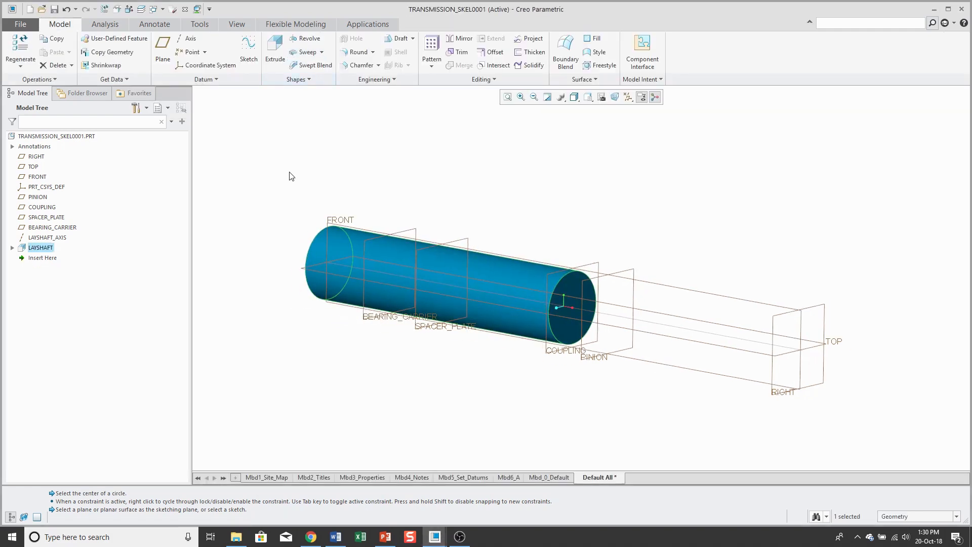
Deselect the model and start a new datum axis awaiting references.
left_click(288, 169)
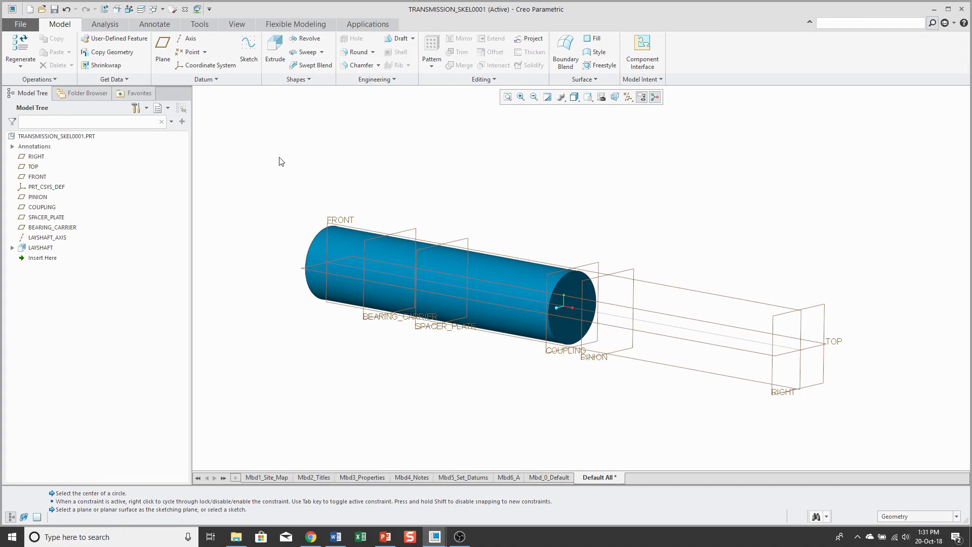
left_click(189, 39)
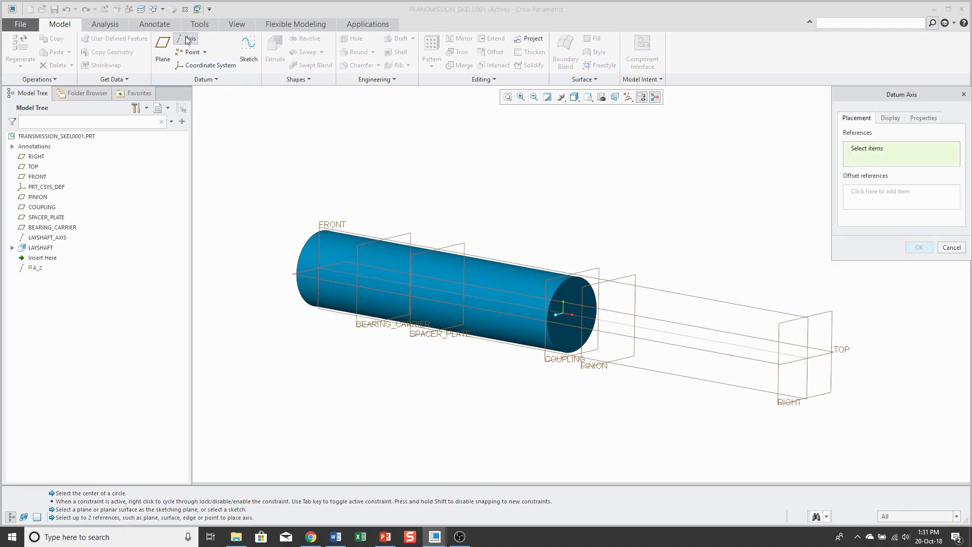
mouse_move(248, 49)
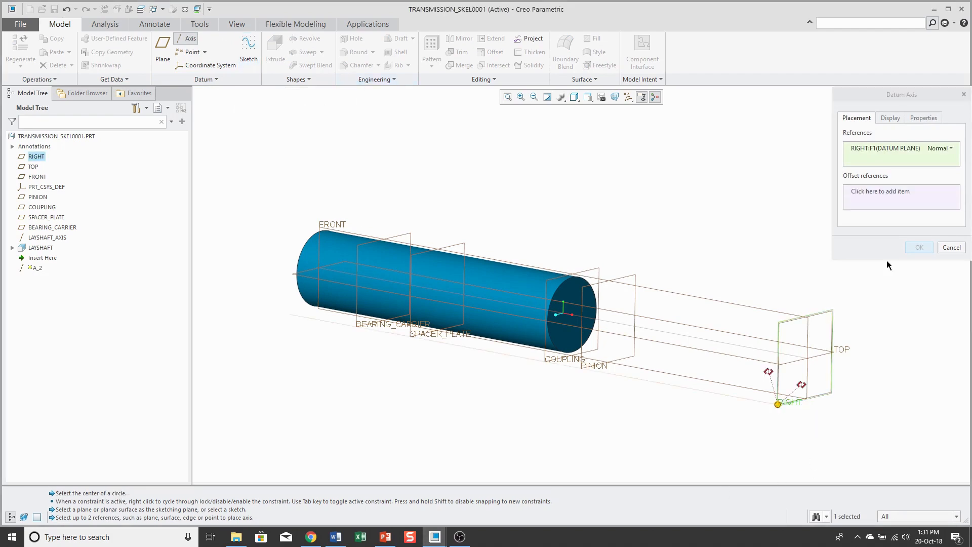
Reference the axis normal to RIGHT, offset 89.50 from TOP and 0.50 from FRONT.
left_click(900, 198)
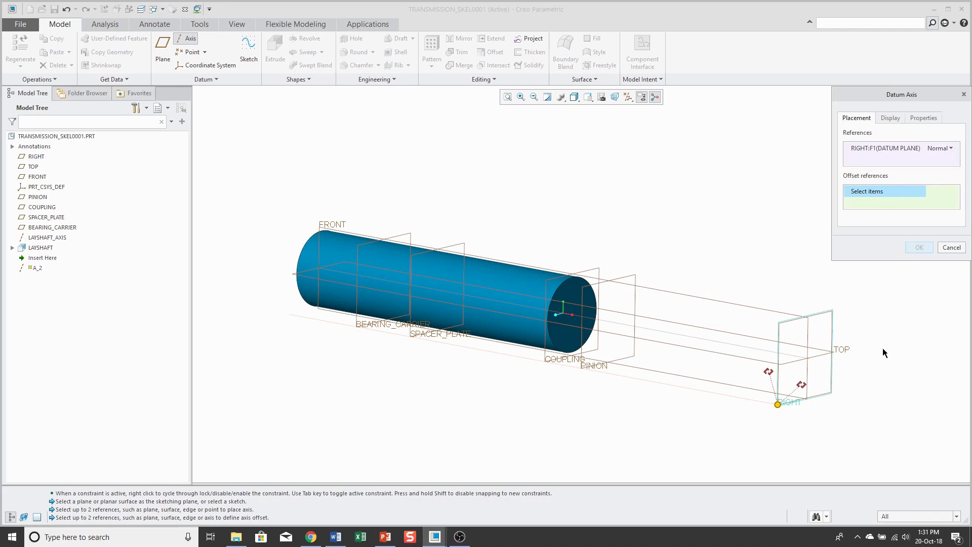
mouse_move(822, 361)
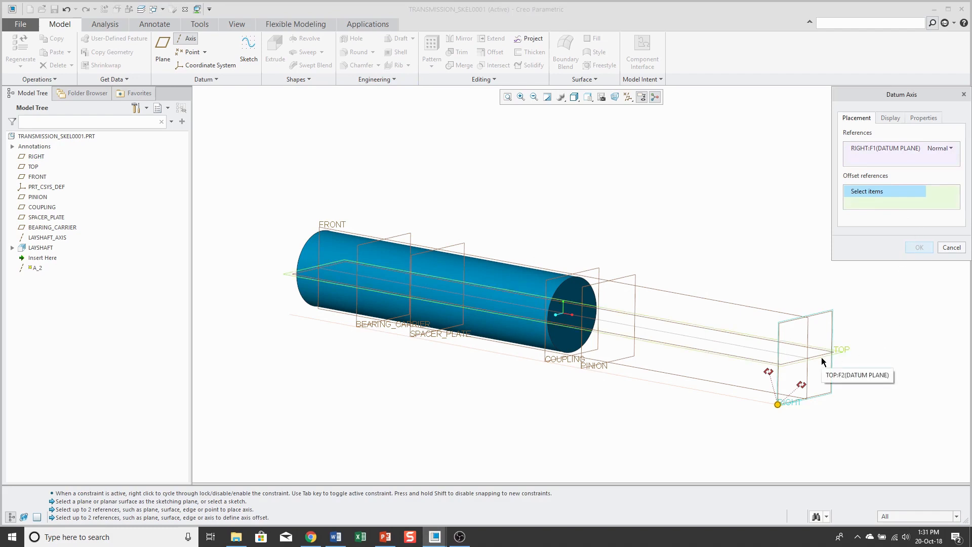
left_click(841, 350)
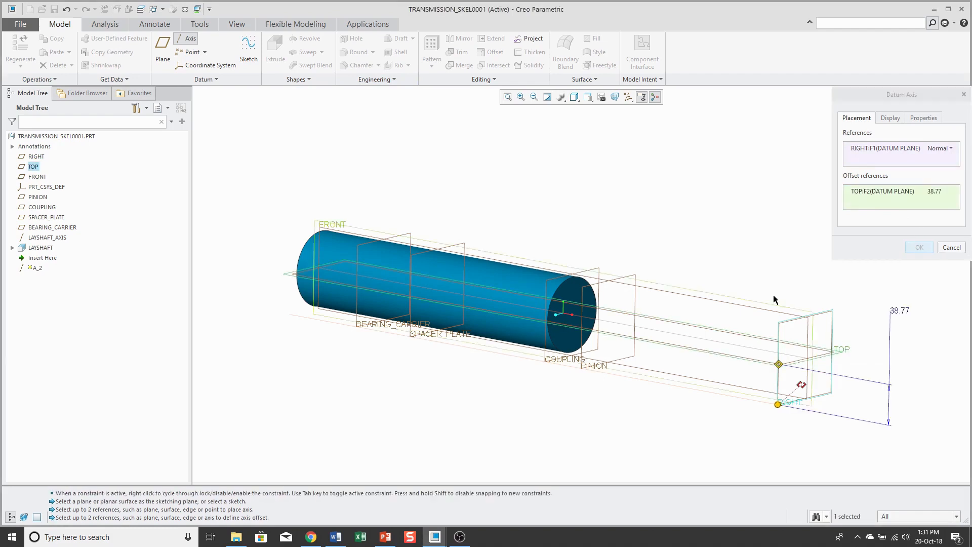
left_click(37, 176)
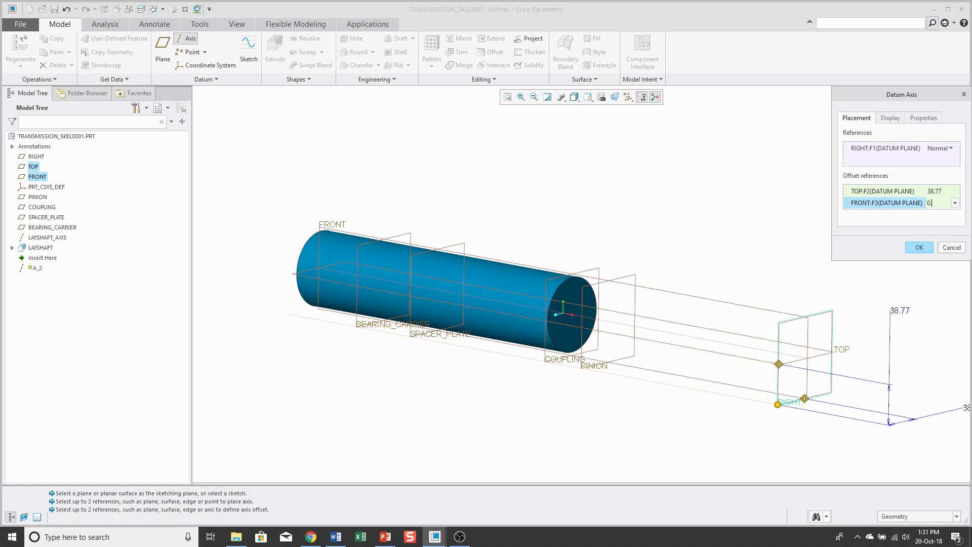
type("0.50")
left_click(941, 190)
type("89.5")
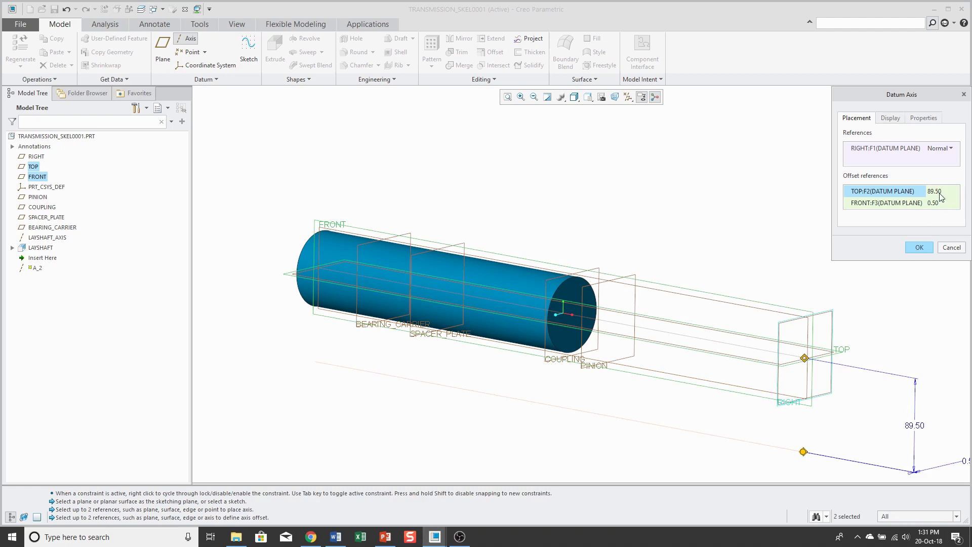
triple_click(935, 191)
type("-")
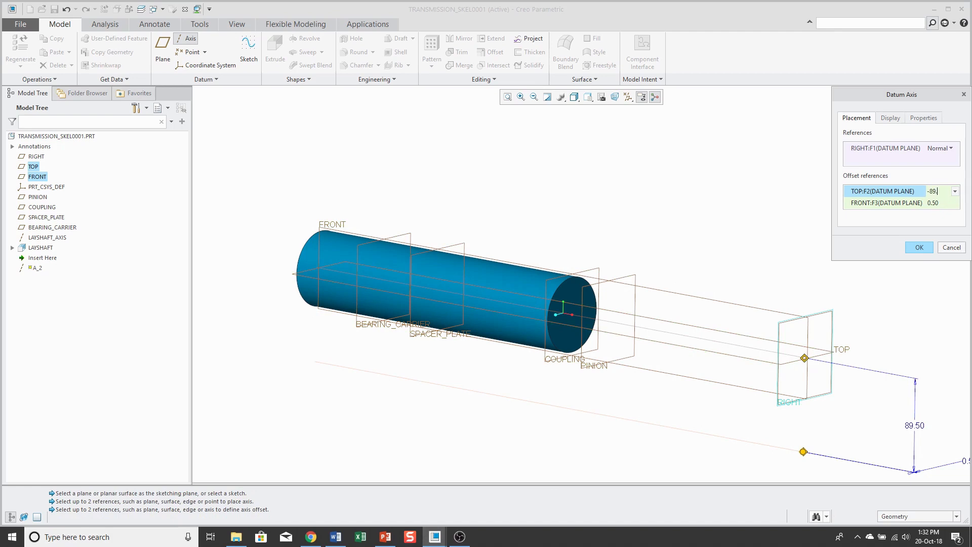
type("89.50")
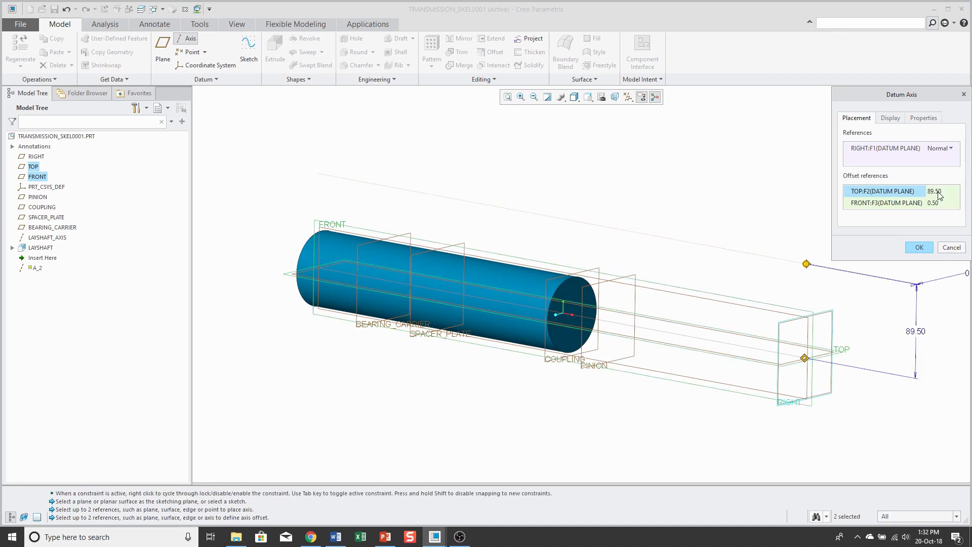
Name the datum axis PINION_AXIS and create it.
left_click(923, 117)
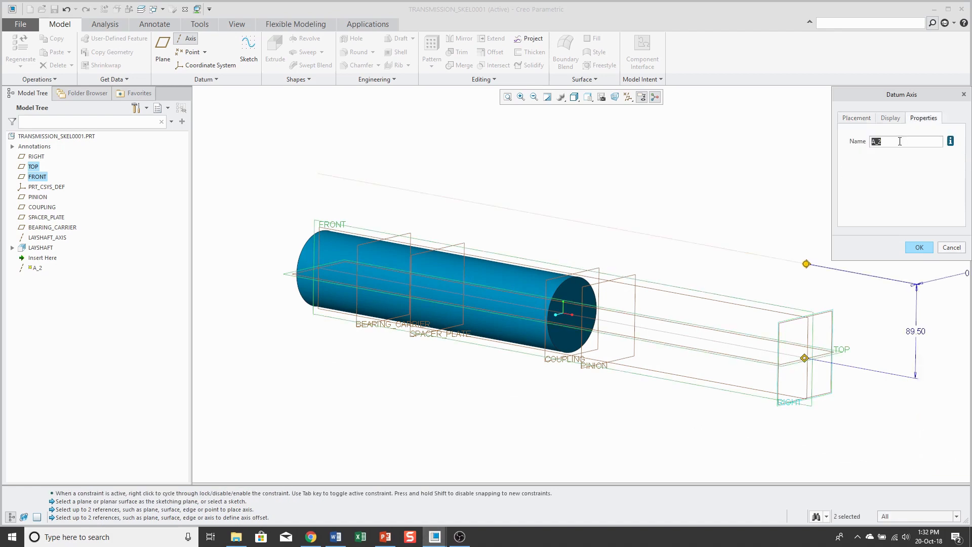
type("pinion_a")
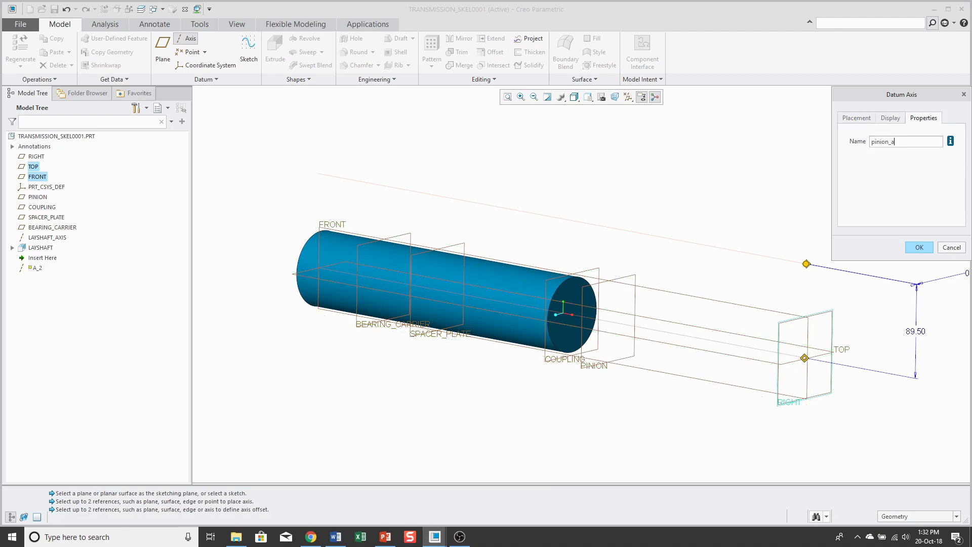
type("xis")
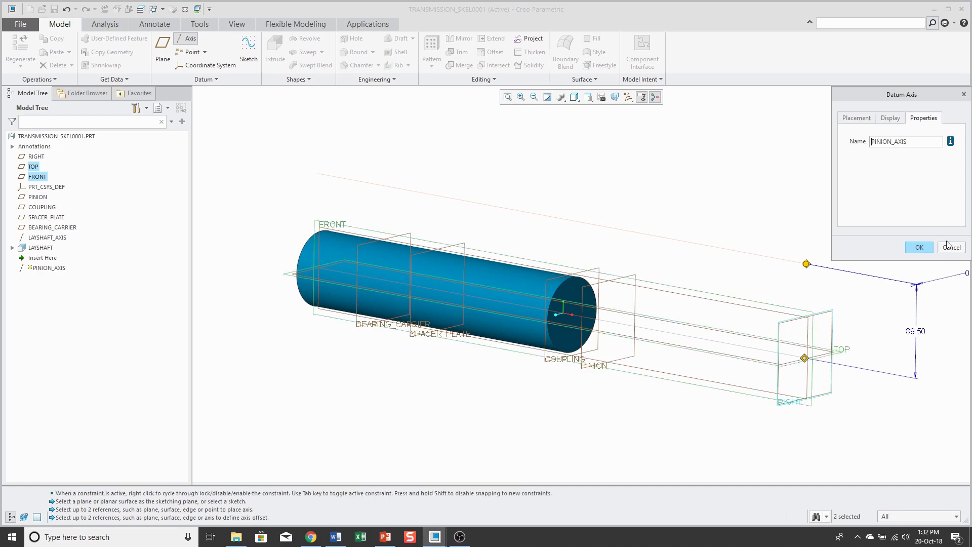
left_click(918, 247)
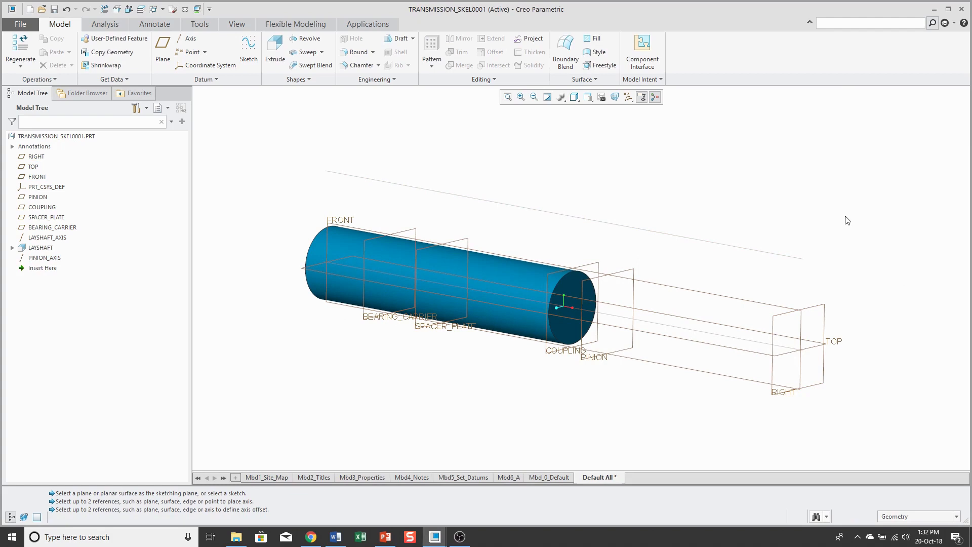
mouse_move(746, 261)
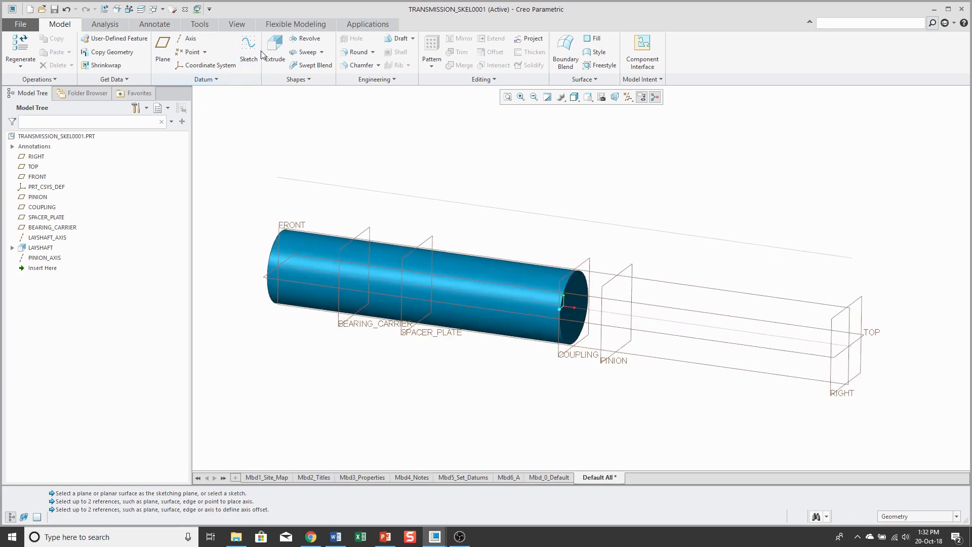
Start a new datum sketch awaiting a sketch plane.
left_click(248, 46)
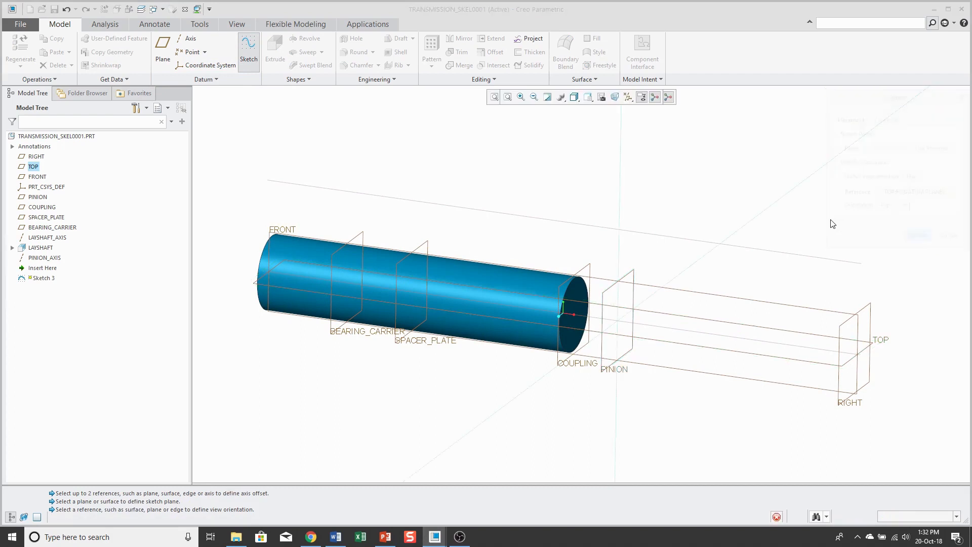
Sketch a 115.00-diameter circle centred on PINION_AXIS and finish Sketch 3.
left_click(248, 59)
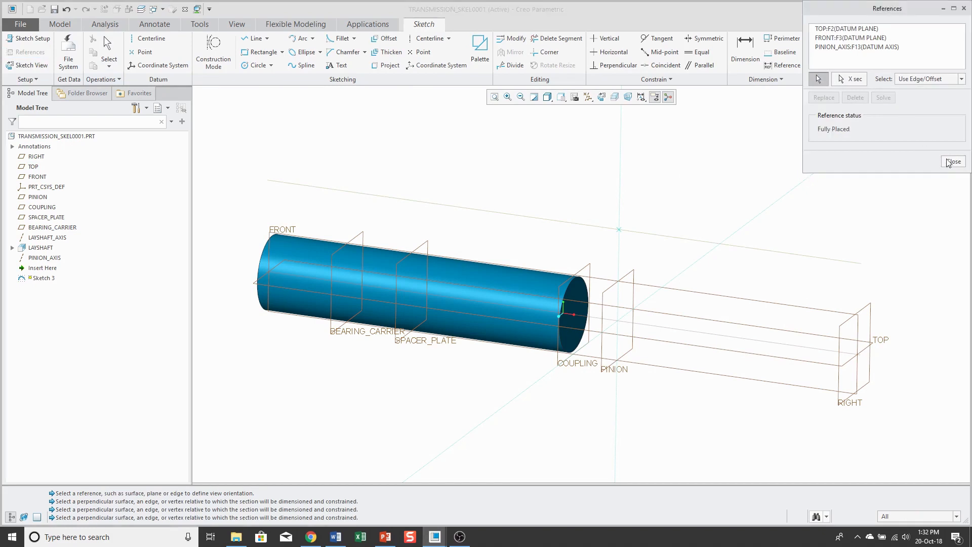
left_click(953, 162)
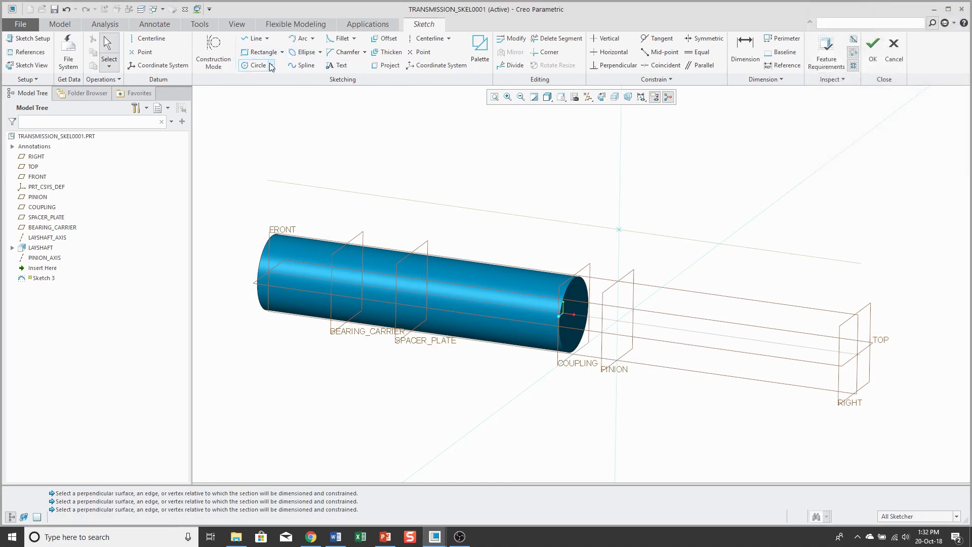
left_click(257, 64)
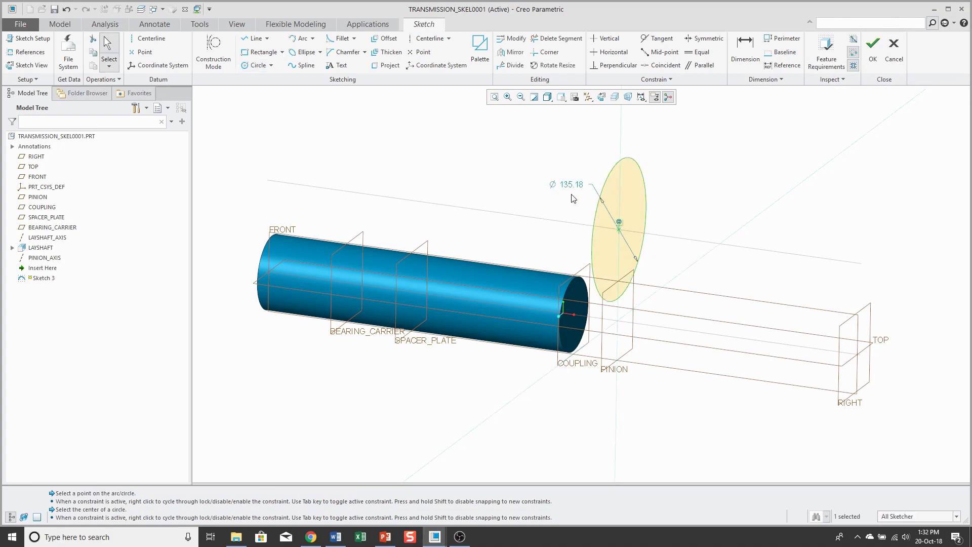
double_click(565, 184)
type("115")
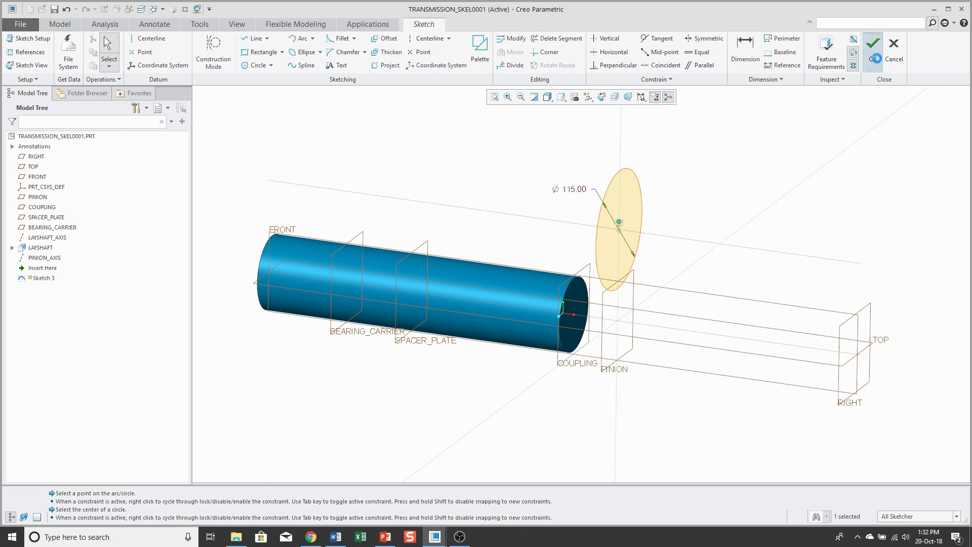
left_click(872, 43)
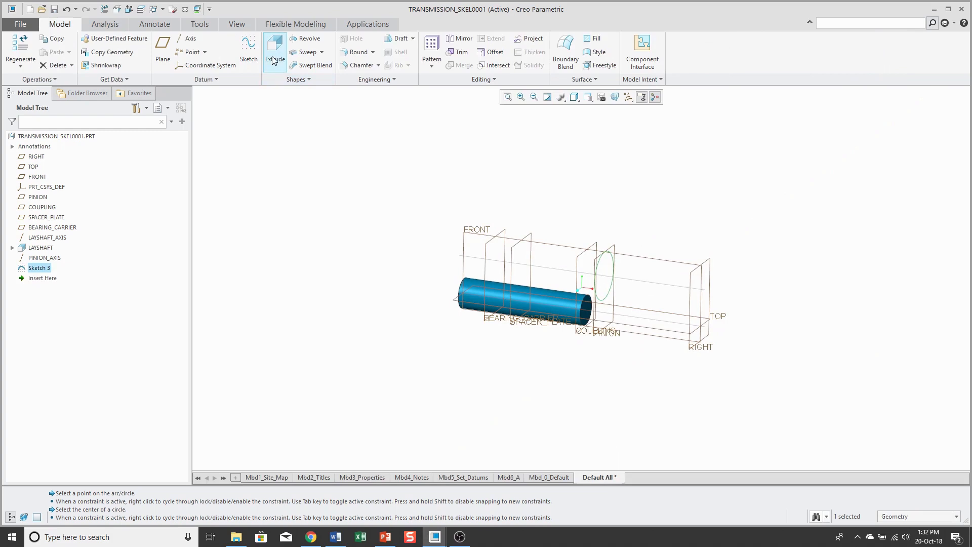
Extrude the circle 350 deep as a surface with capped ends.
left_click(274, 52)
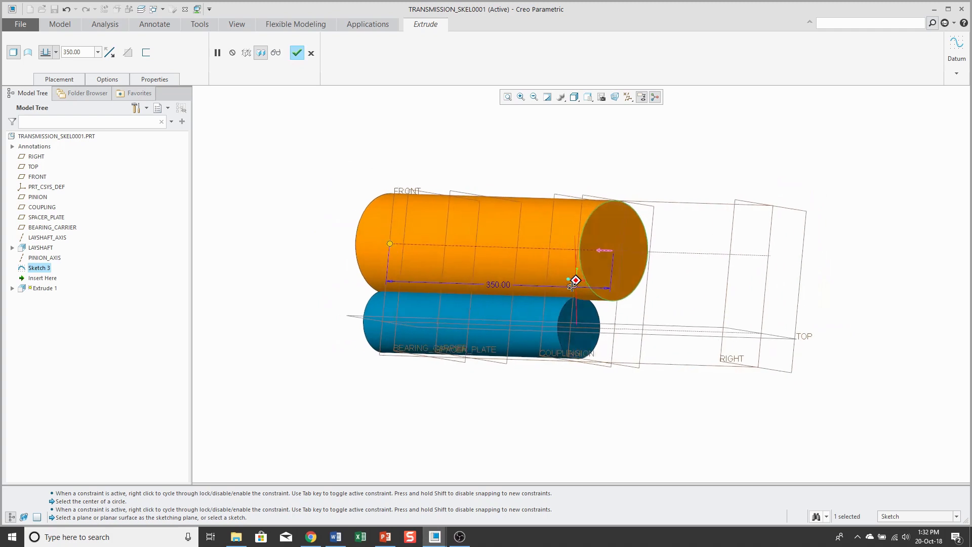
scroll("up", 3)
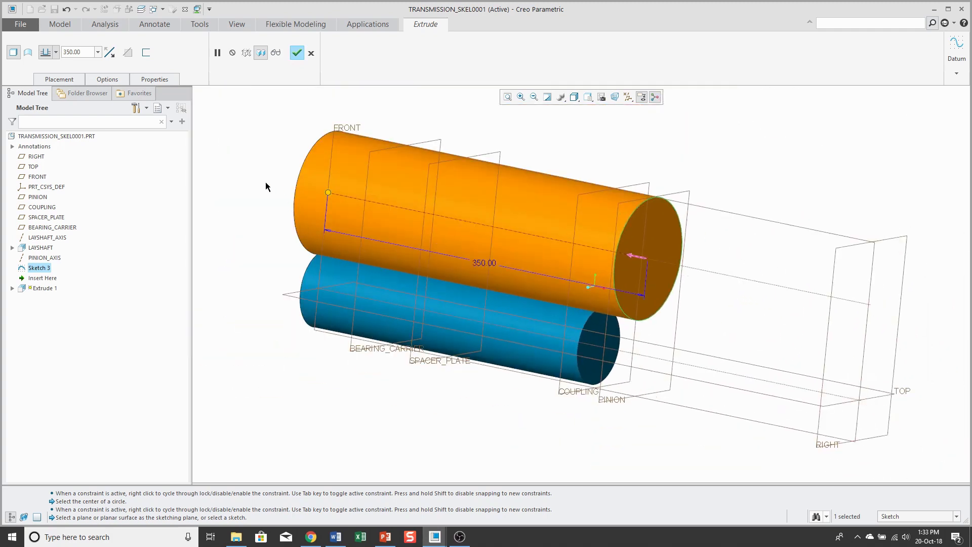
mouse_move(243, 184)
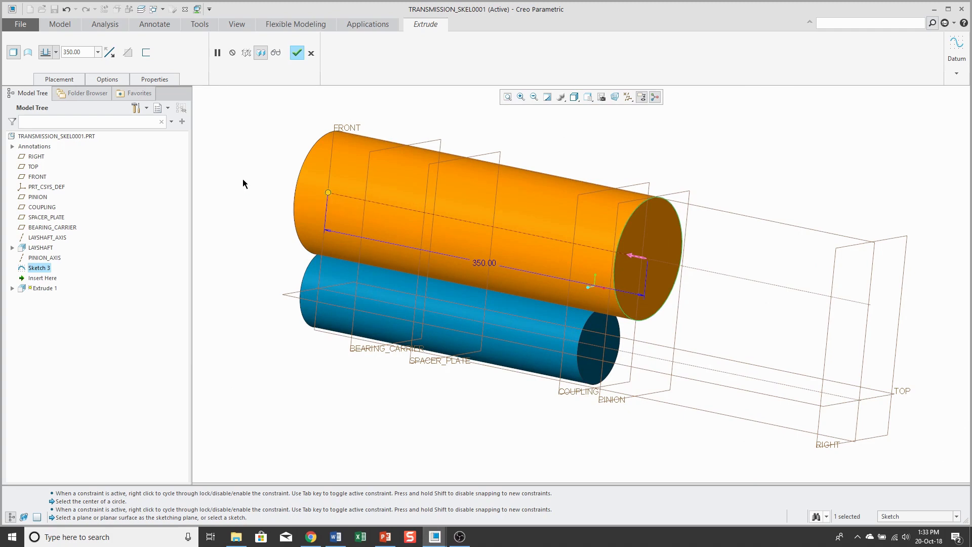
mouse_move(243, 184)
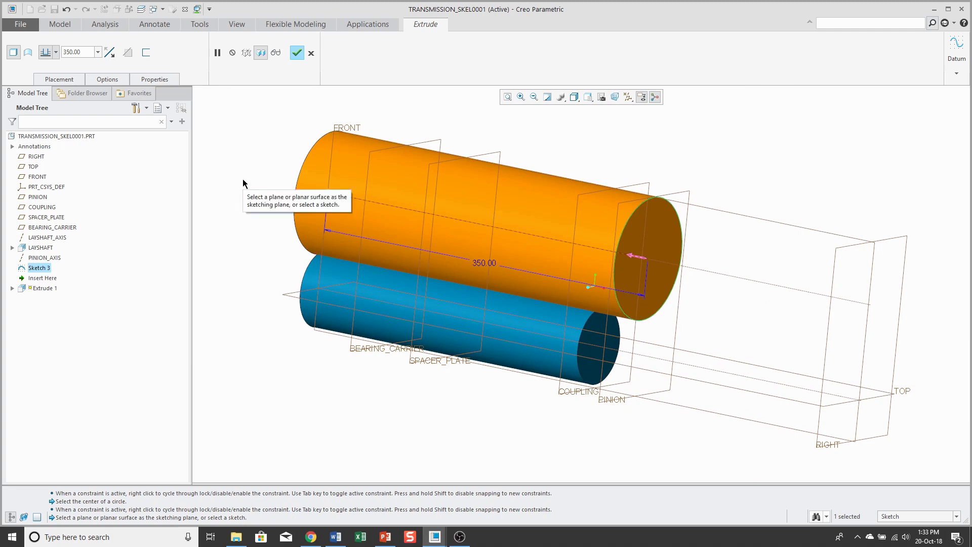
mouse_move(243, 162)
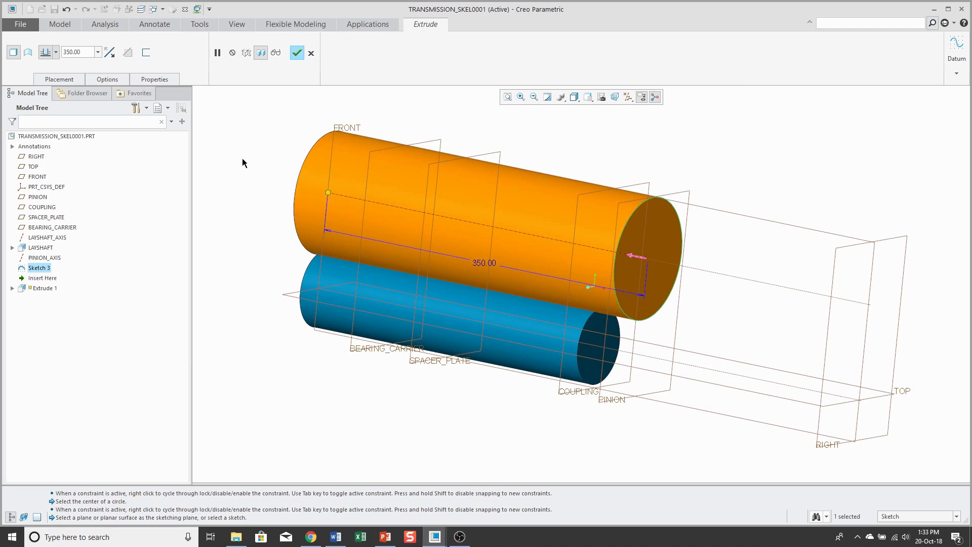
left_click(29, 51)
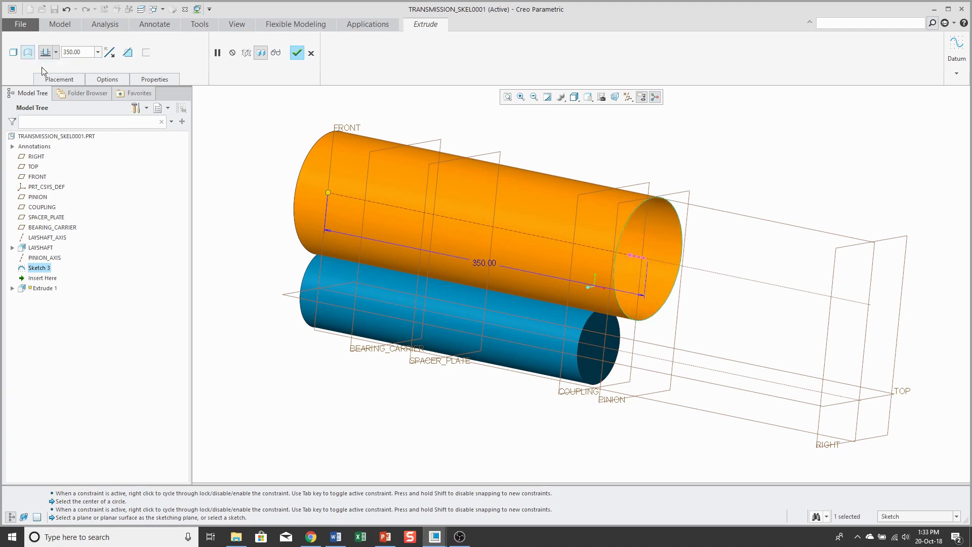
left_click(107, 78)
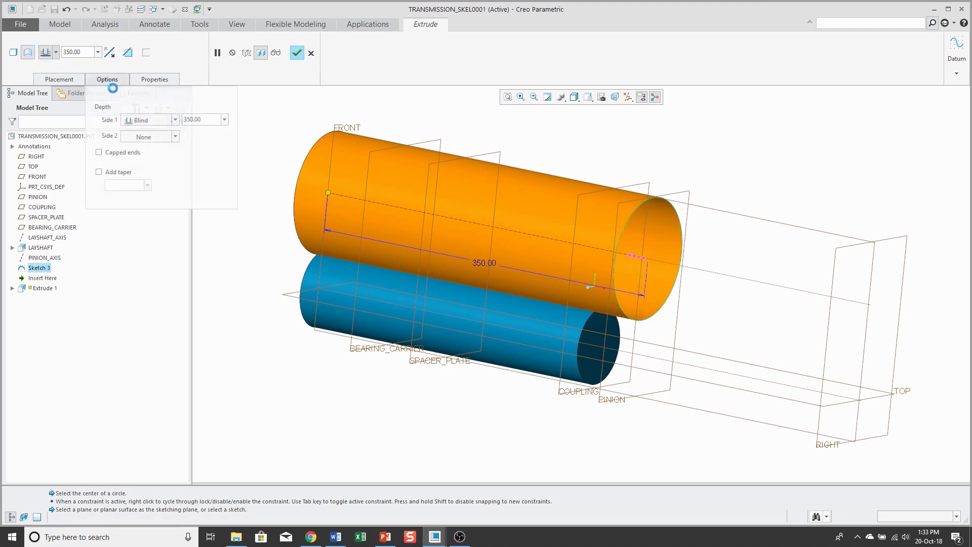
left_click(98, 152)
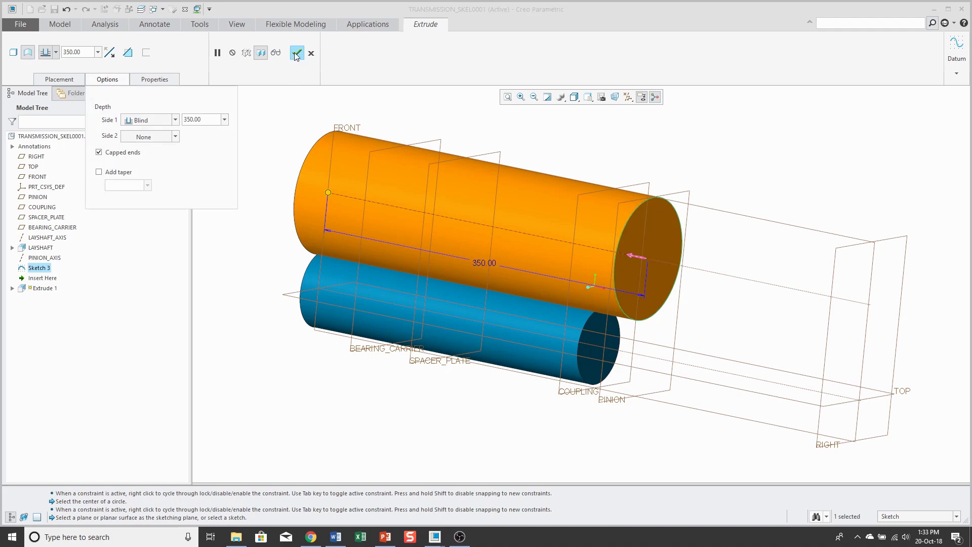
Rename the extrusion PINION_EXTRUDE and complete it.
left_click(154, 79)
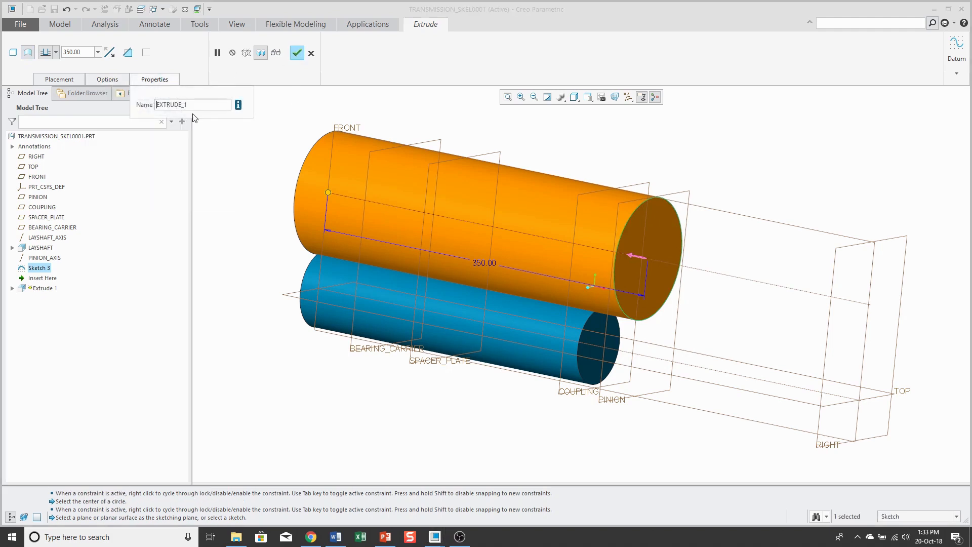
mouse_move(197, 104)
type("pinion")
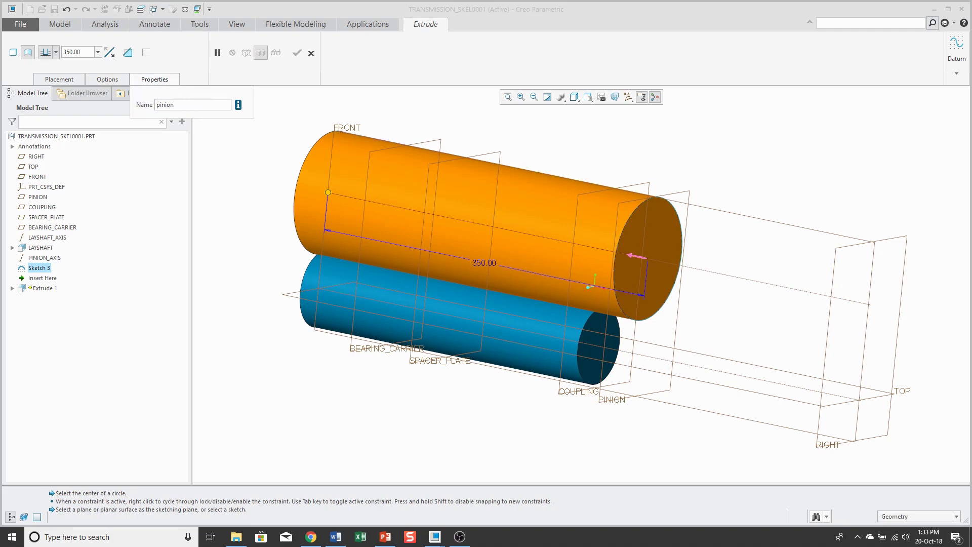
key("Return")
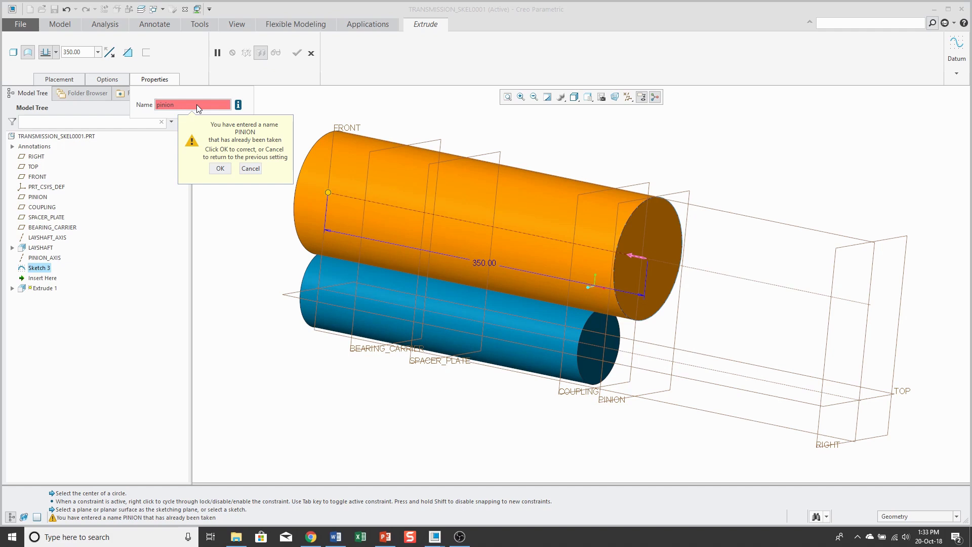
mouse_move(180, 105)
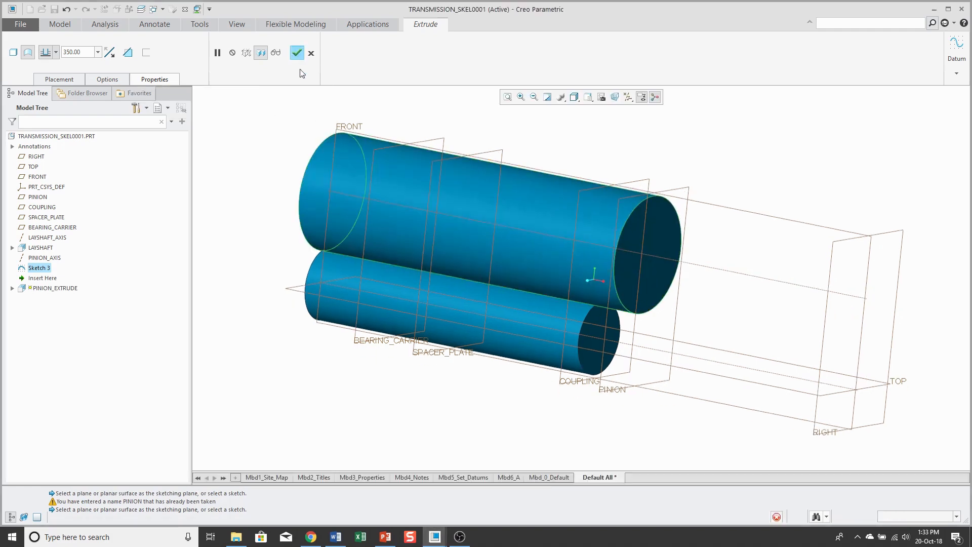
left_click(297, 52)
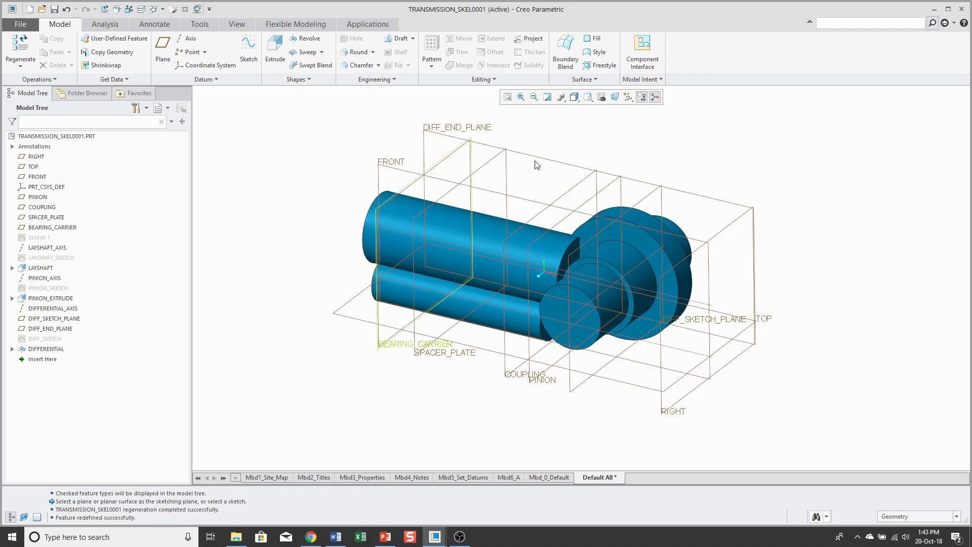
Publish geometry with the differential surfaces, DIFFERENTIAL_AXIS, DIFF_SKETCH_PLANE and DIFF_END_PLANE.
left_click(642, 79)
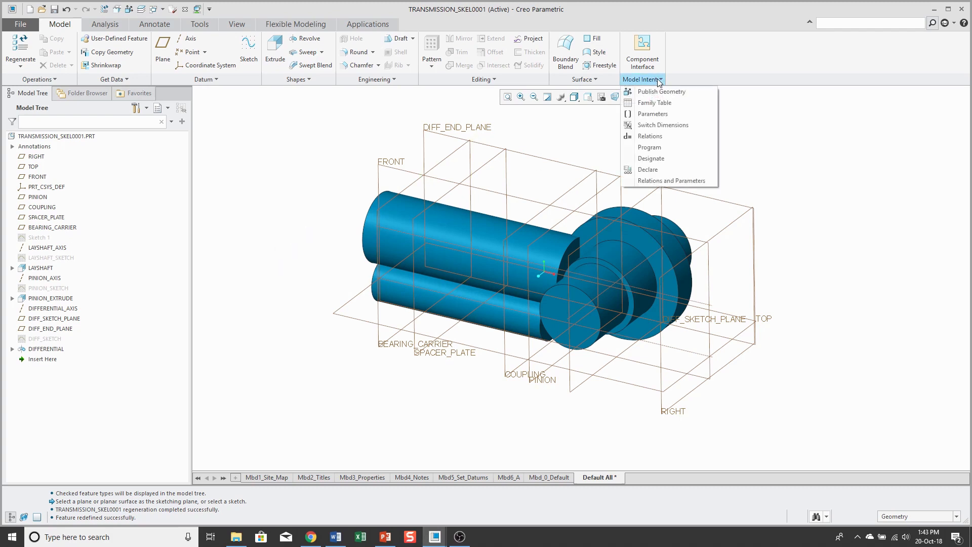
mouse_move(661, 91)
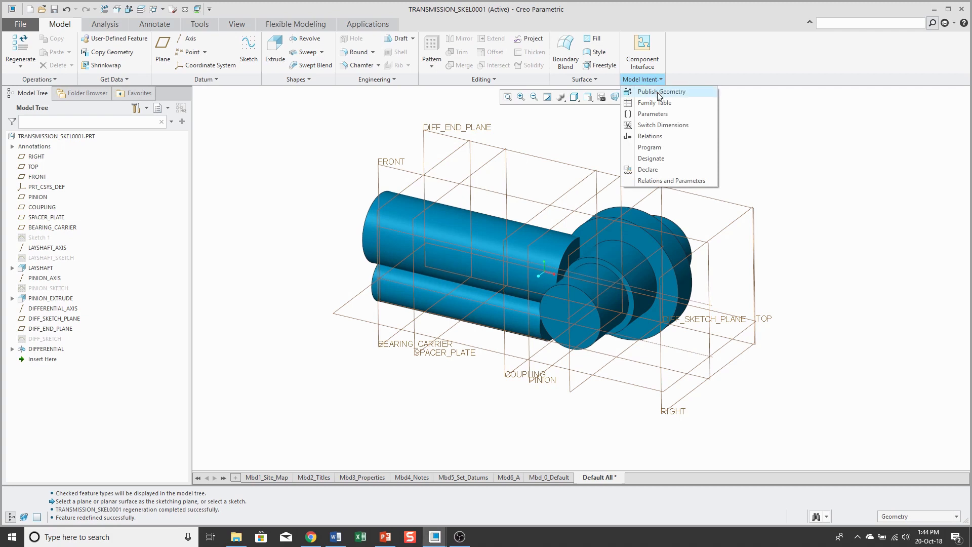
left_click(661, 91)
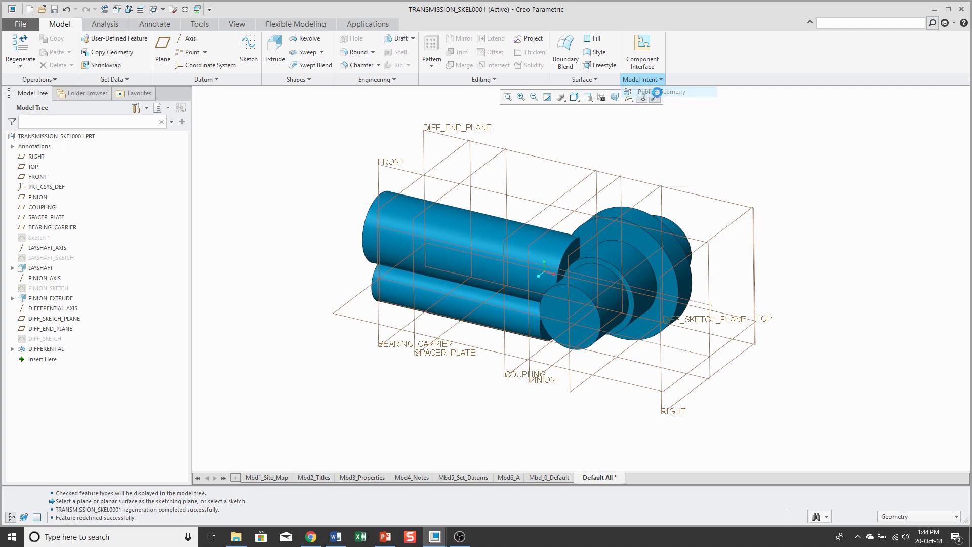
left_click(641, 92)
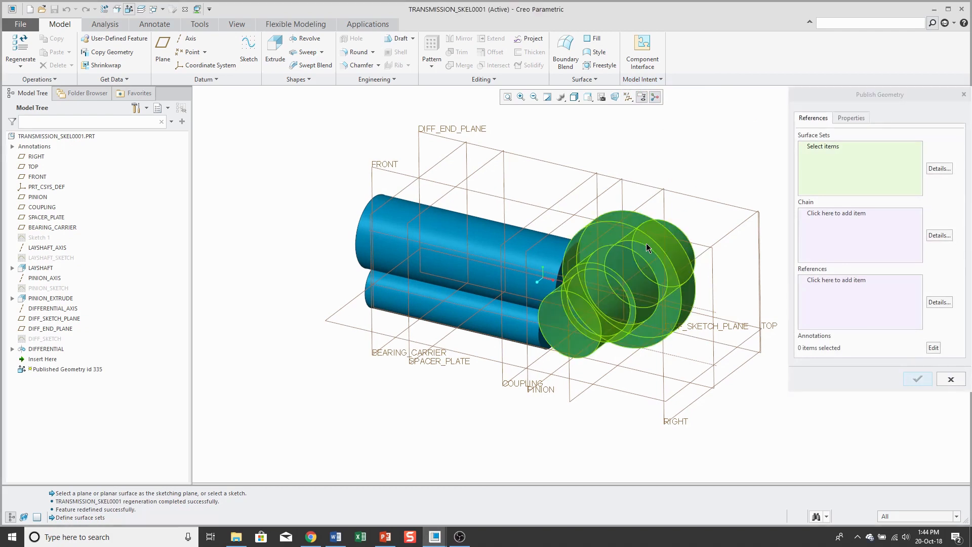
left_click(619, 279)
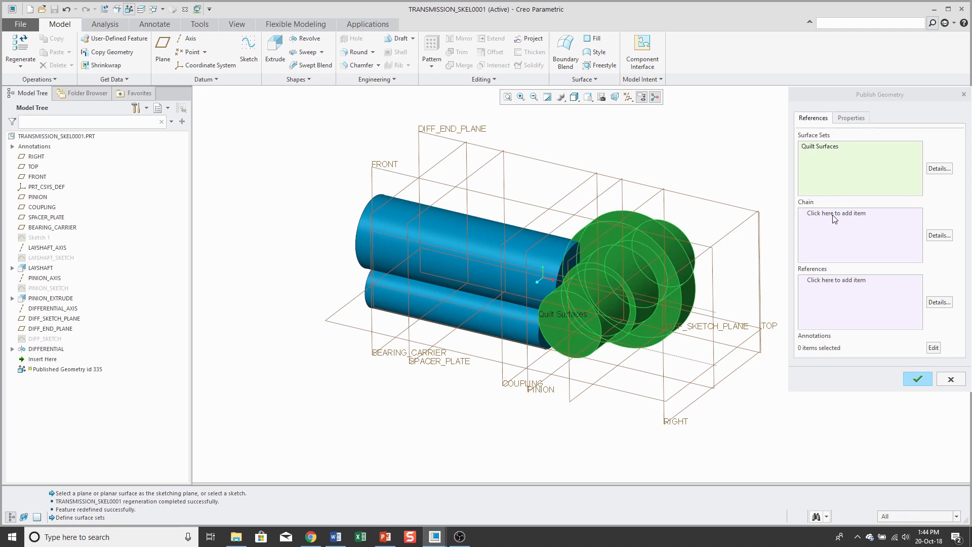
mouse_move(827, 280)
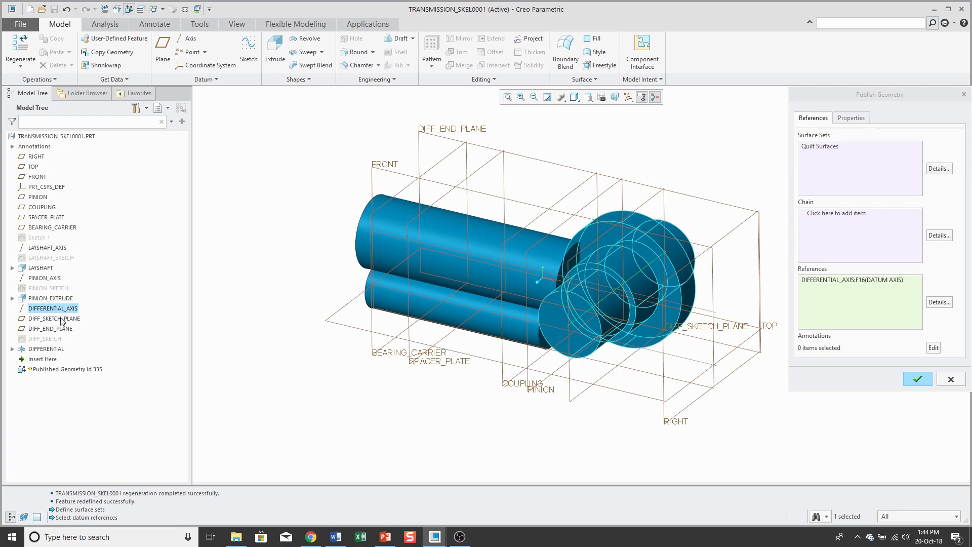
left_click(54, 318)
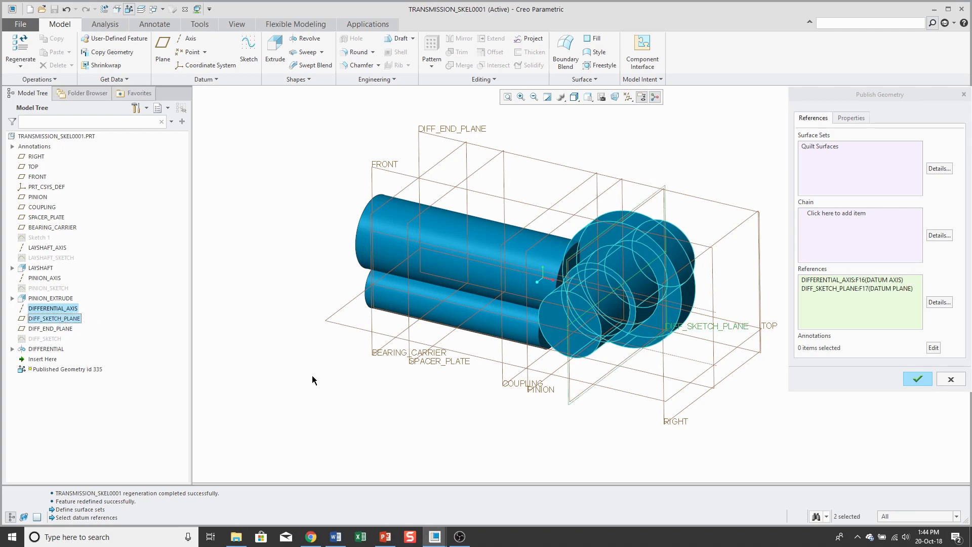
left_click(47, 328)
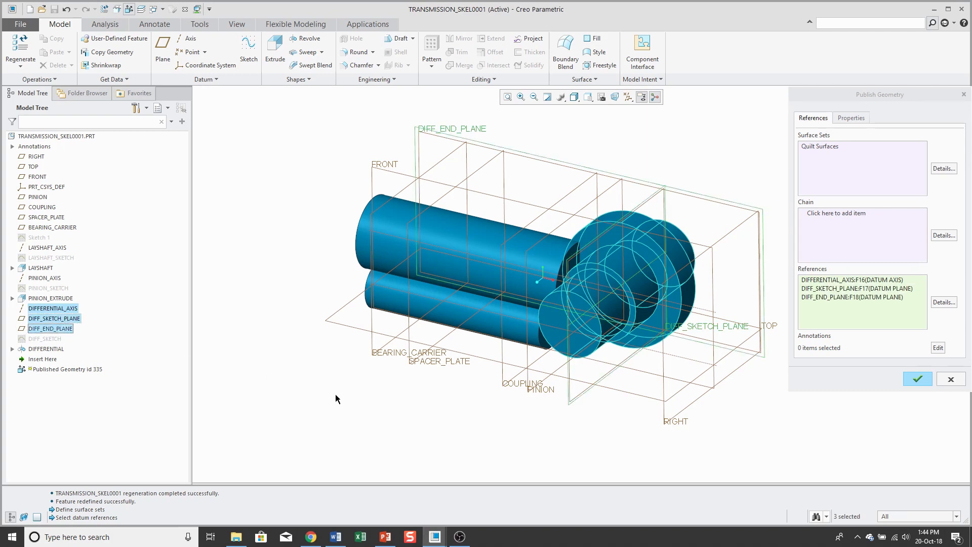
Name the published geometry PG_DIFFERENTIAL and create it.
left_click(851, 117)
type("pg_d")
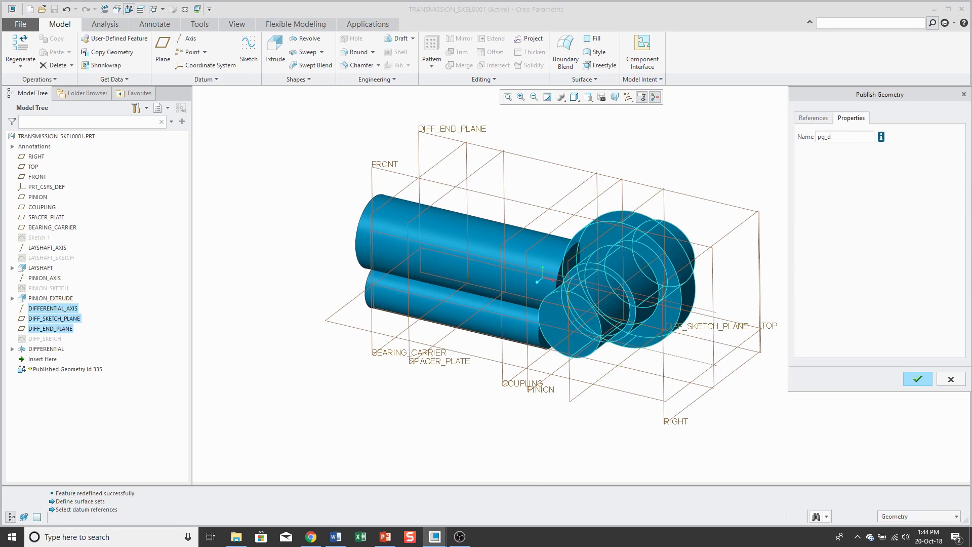
type("ifferen")
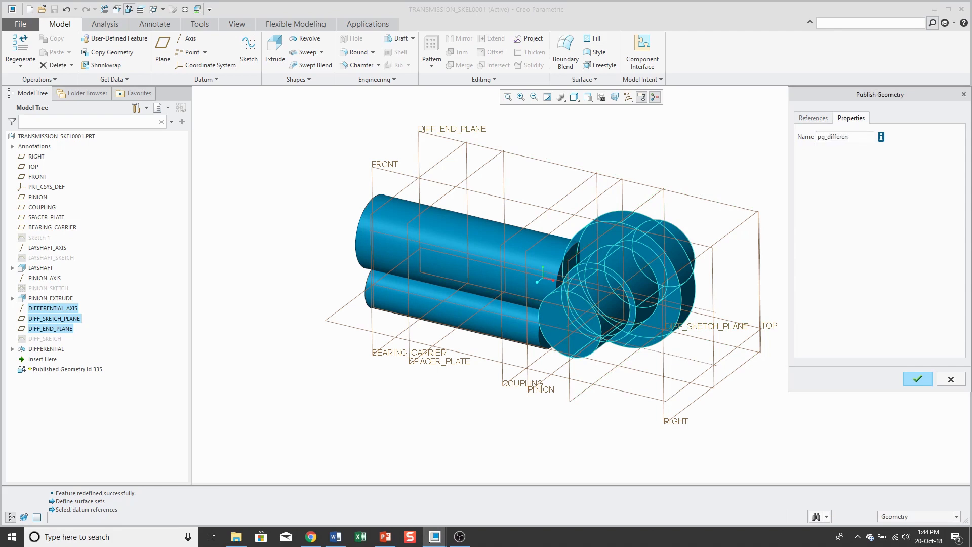
type("tial")
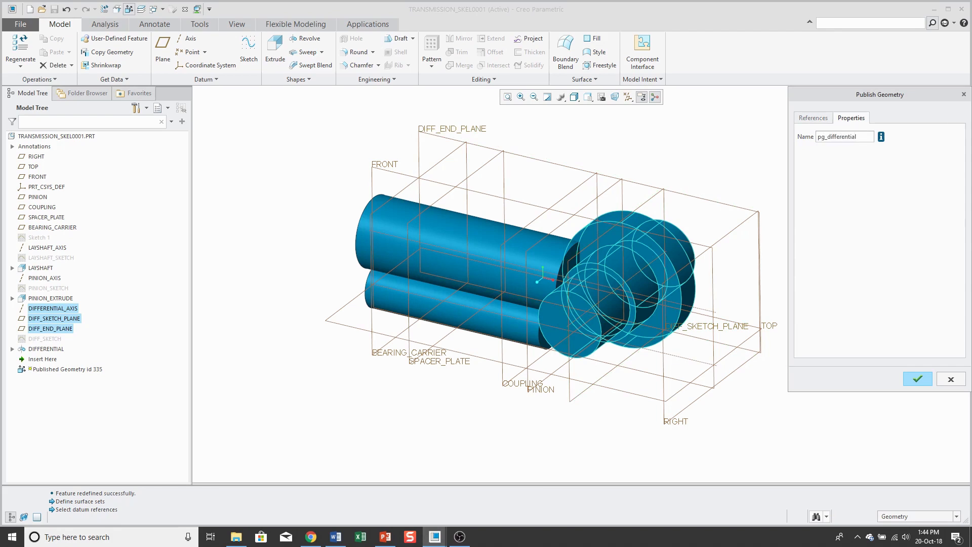
left_click(918, 379)
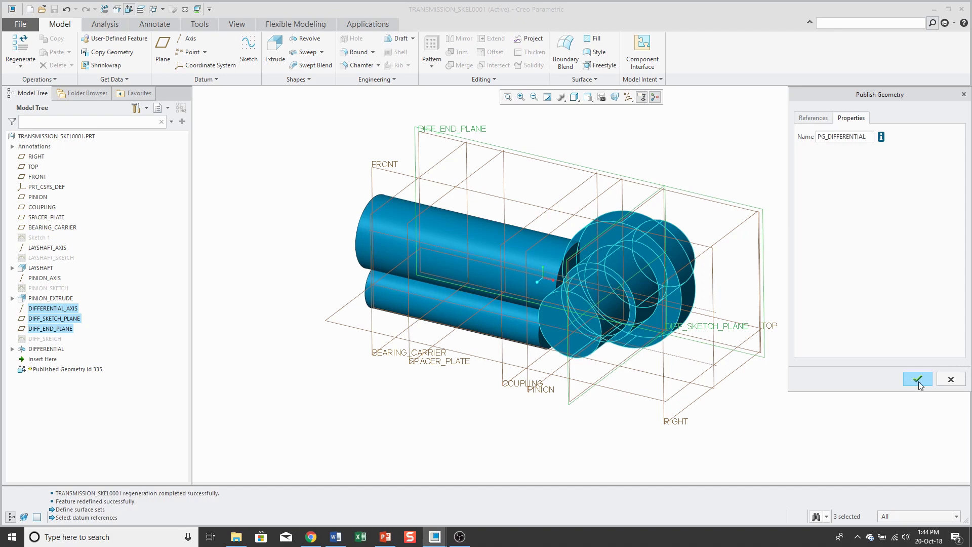
left_click(918, 379)
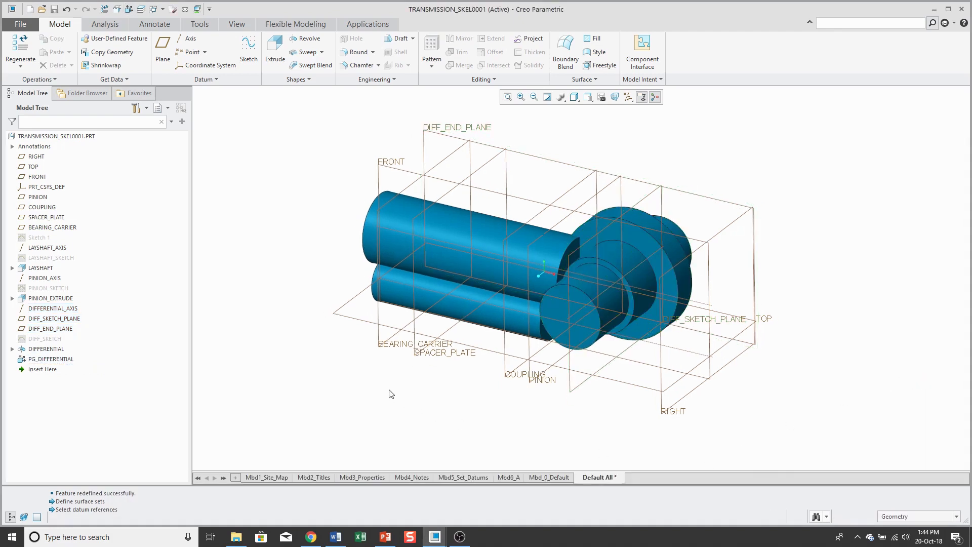
mouse_move(182, 31)
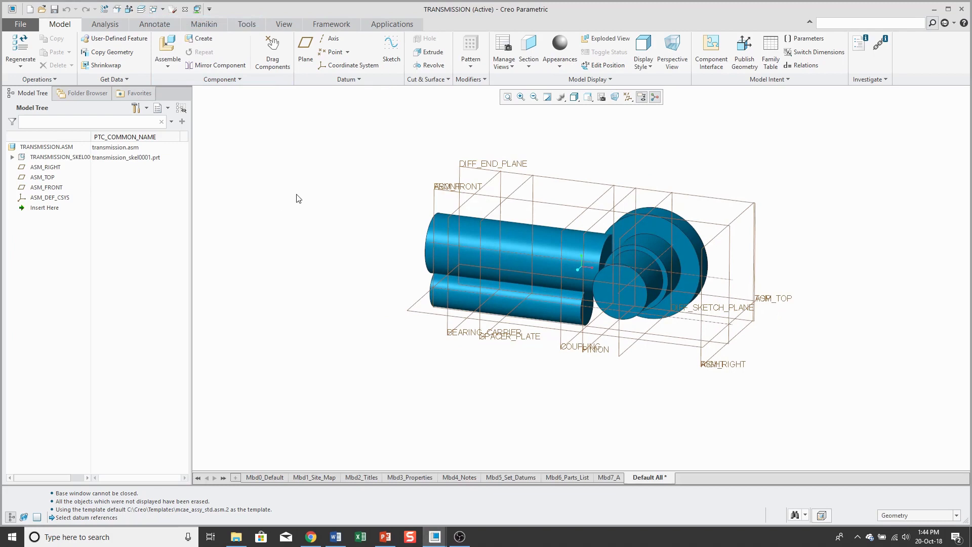
mouse_move(266, 198)
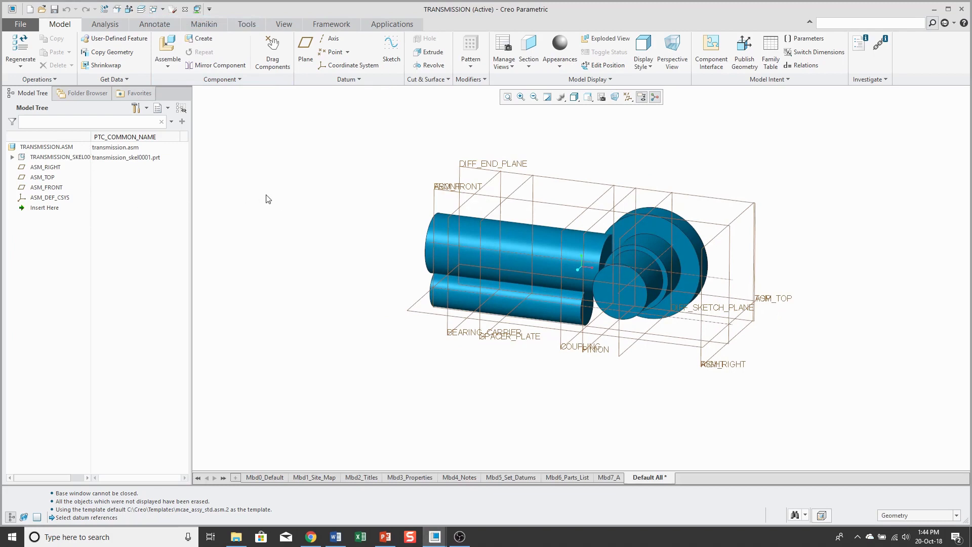
Expand the skeleton part in the TRANSMISSION assembly tree to show PG_DIFFERENTIAL.
left_click(12, 157)
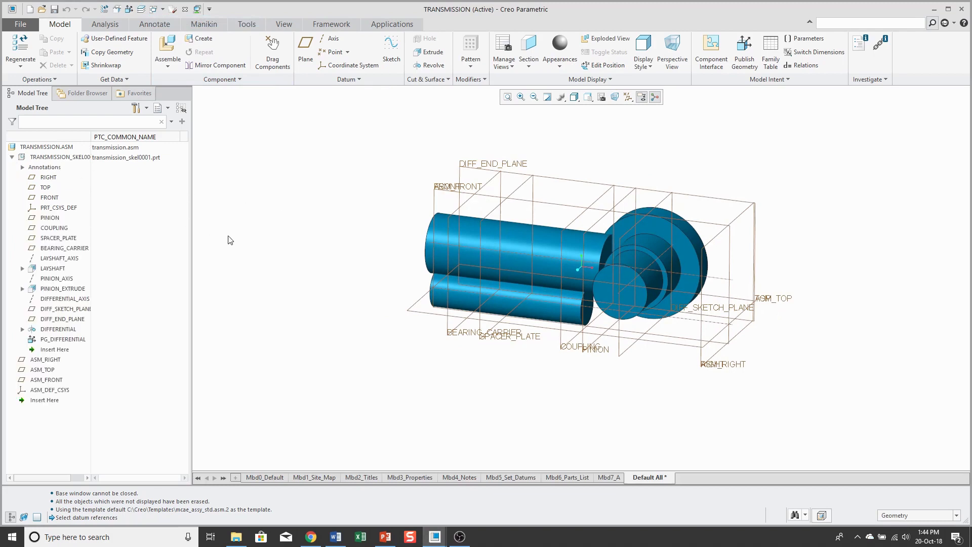
mouse_move(226, 332)
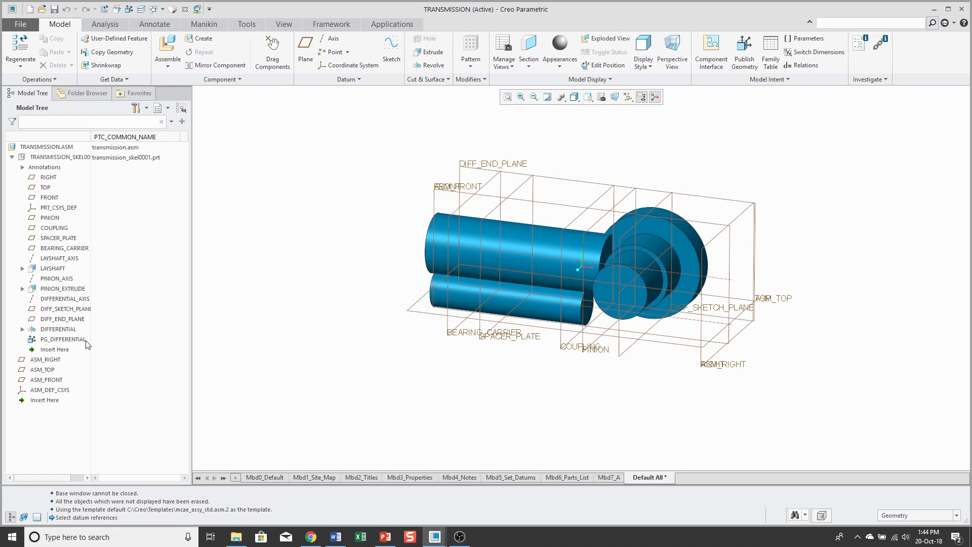
mouse_move(305, 347)
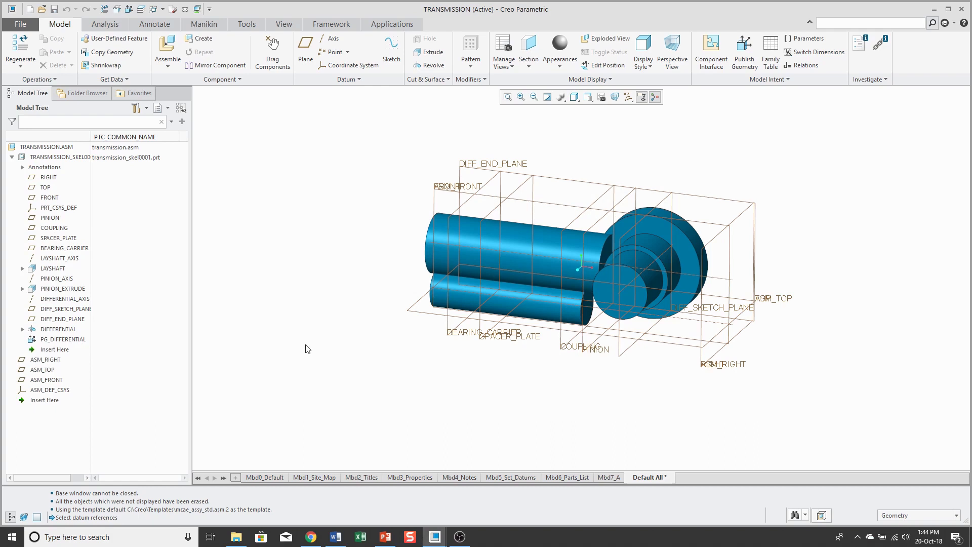